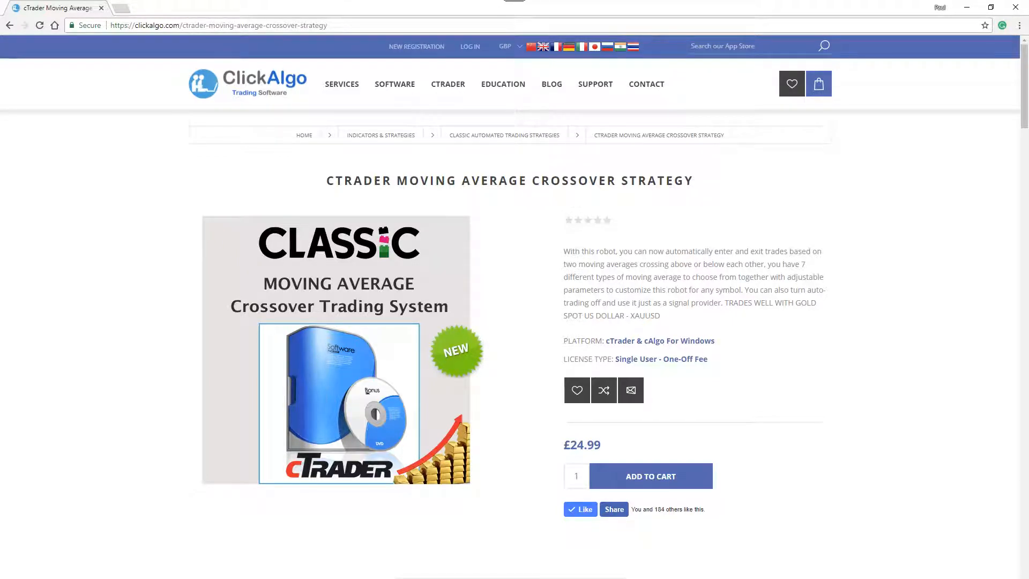
mouse_move(759, 335)
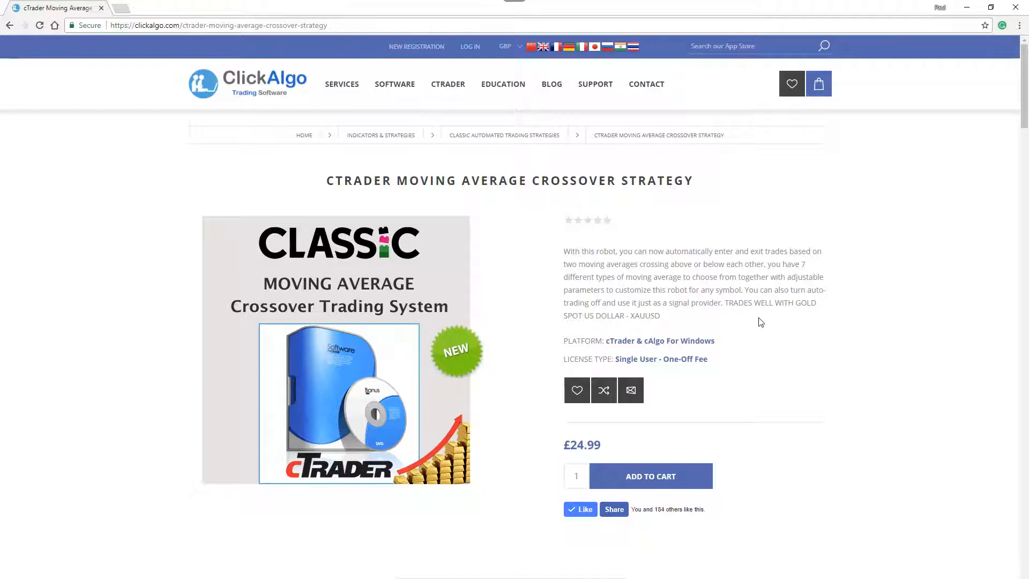
mouse_move(395, 84)
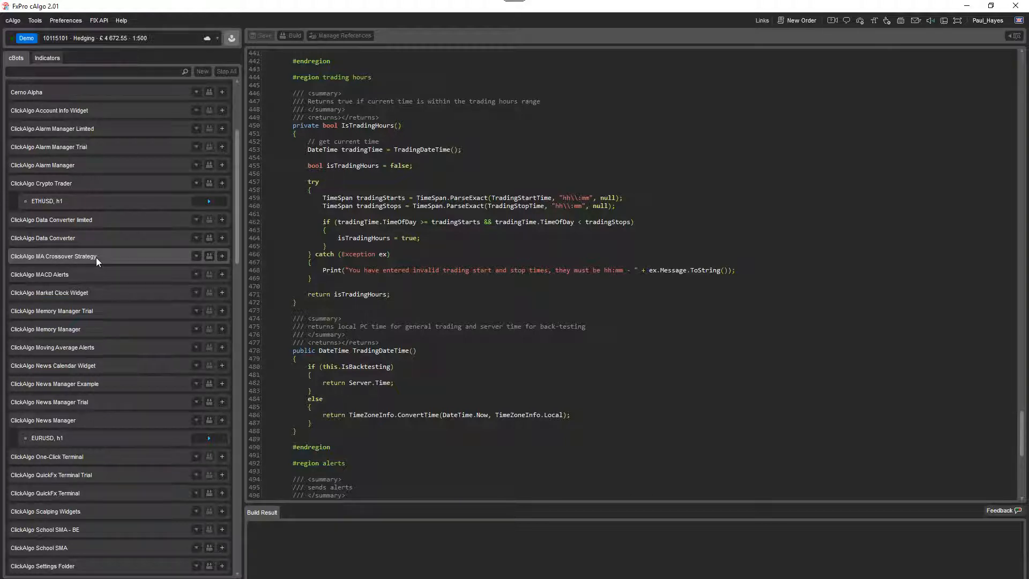
left_click(196, 256)
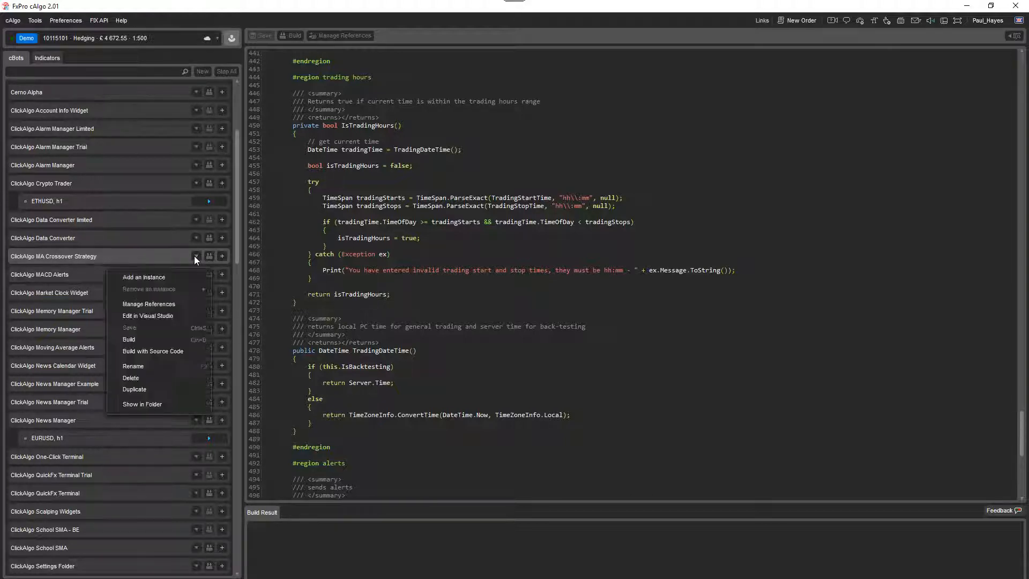
left_click(157, 281)
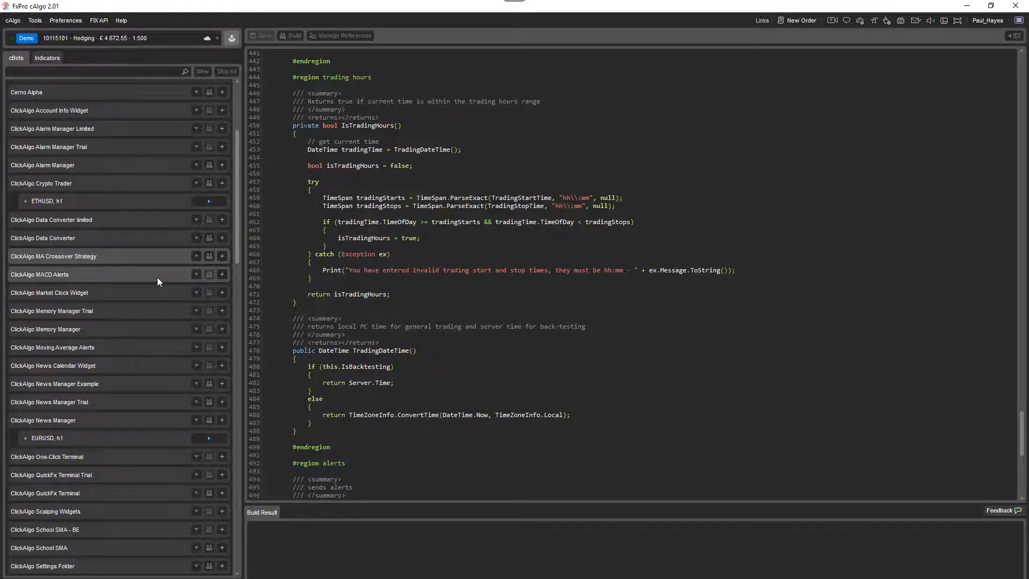
left_click(195, 256)
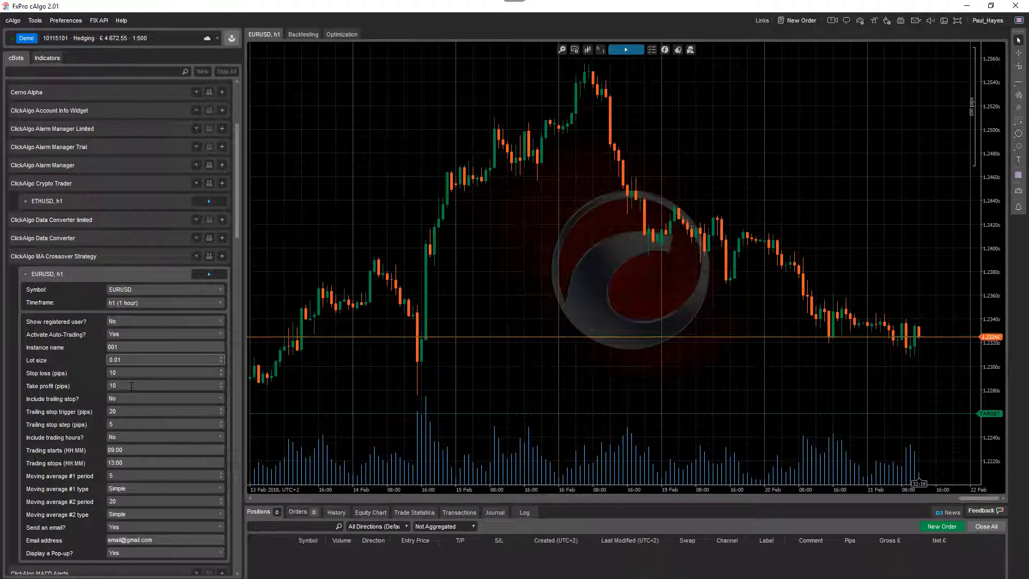
left_click(164, 359)
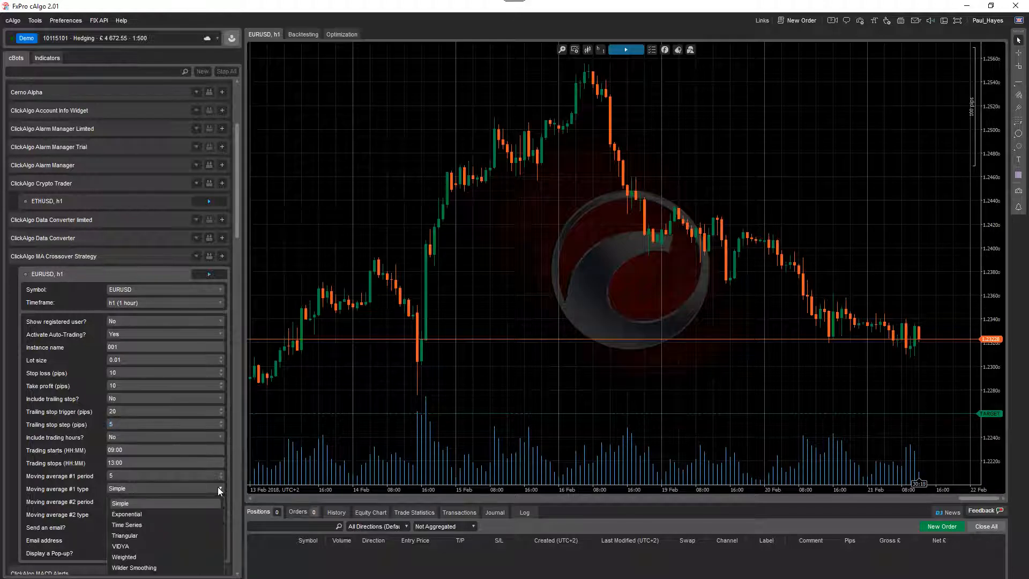
mouse_move(126, 514)
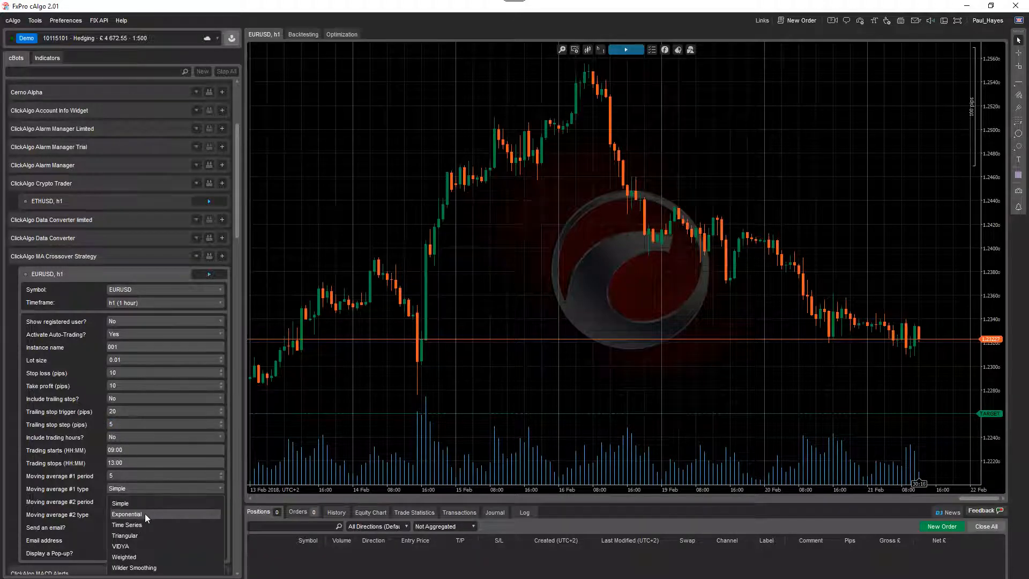
mouse_move(126, 524)
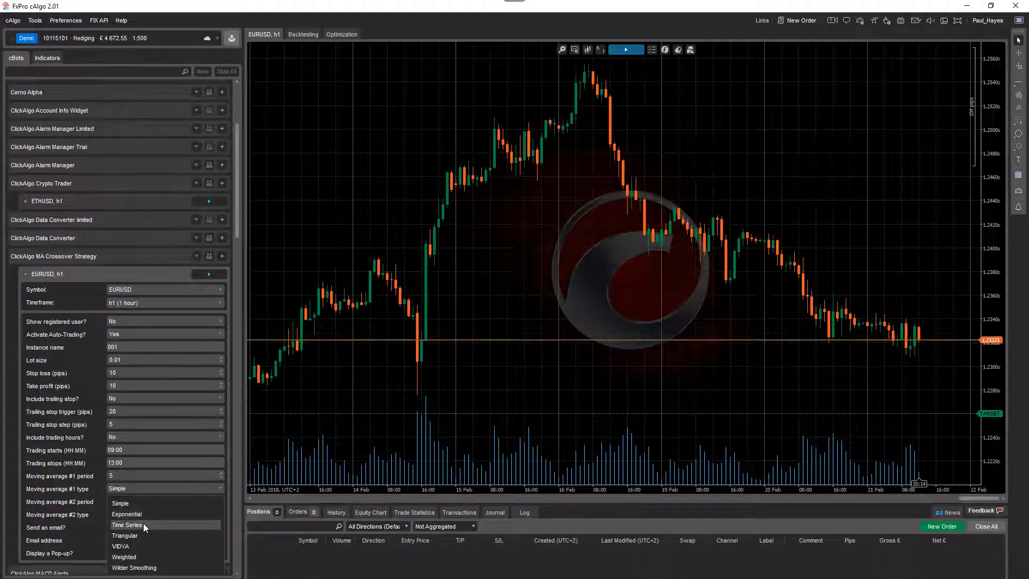
- Set moving average #1 to Weighted and moving average #2 to Triangular
left_click(123, 556)
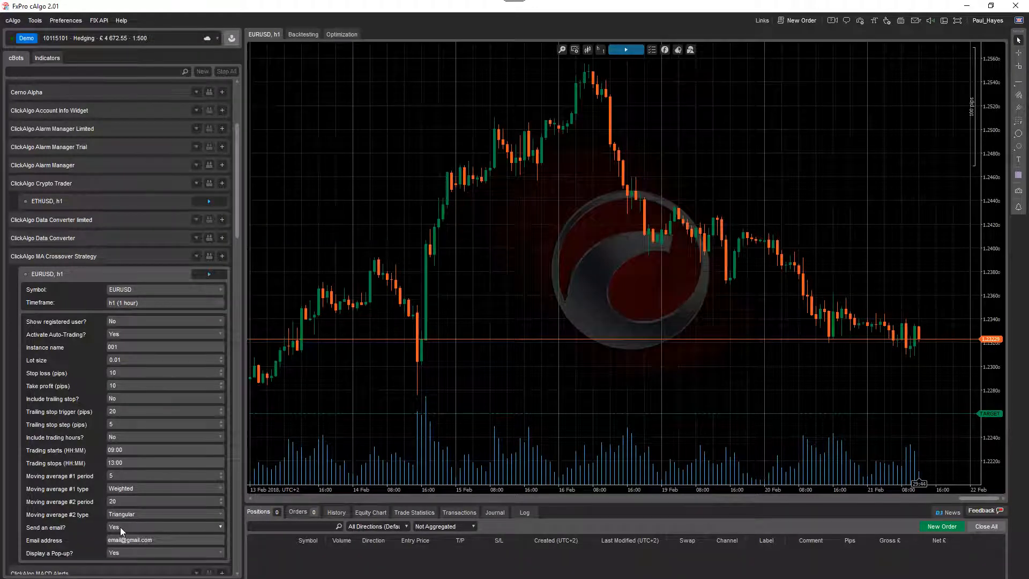
- Set the EURUSD instance's 'Send an email?' parameter to No
left_click(164, 526)
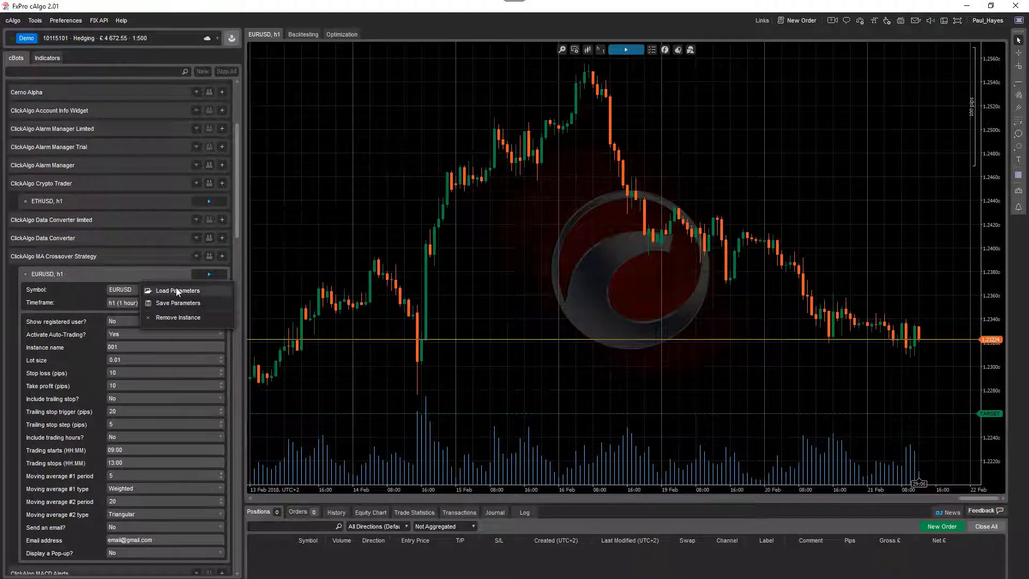
- Load the saved XAUUSD h1 .cbotset parameter file into the instance
left_click(177, 290)
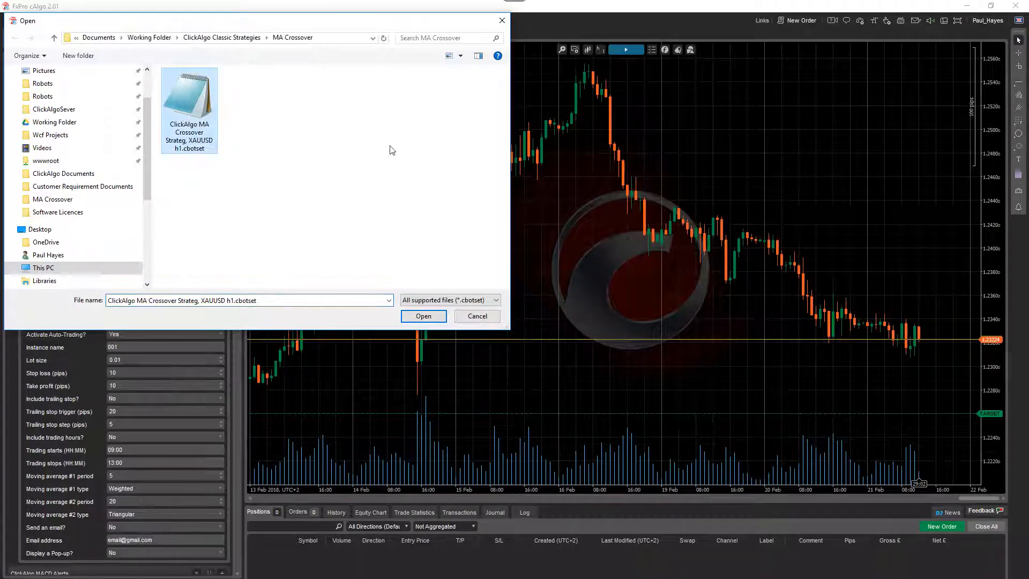
left_click(424, 315)
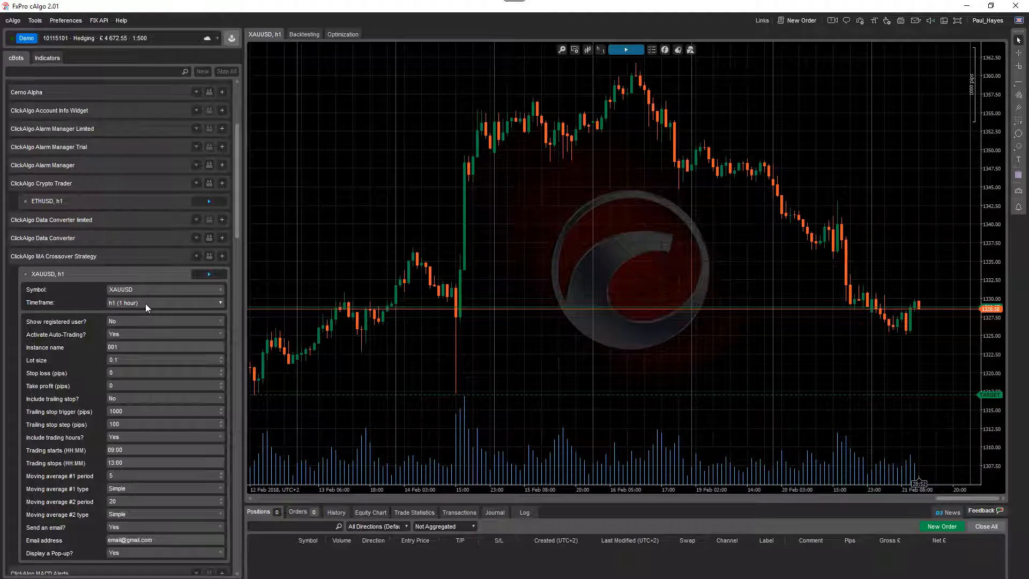
mouse_move(132, 339)
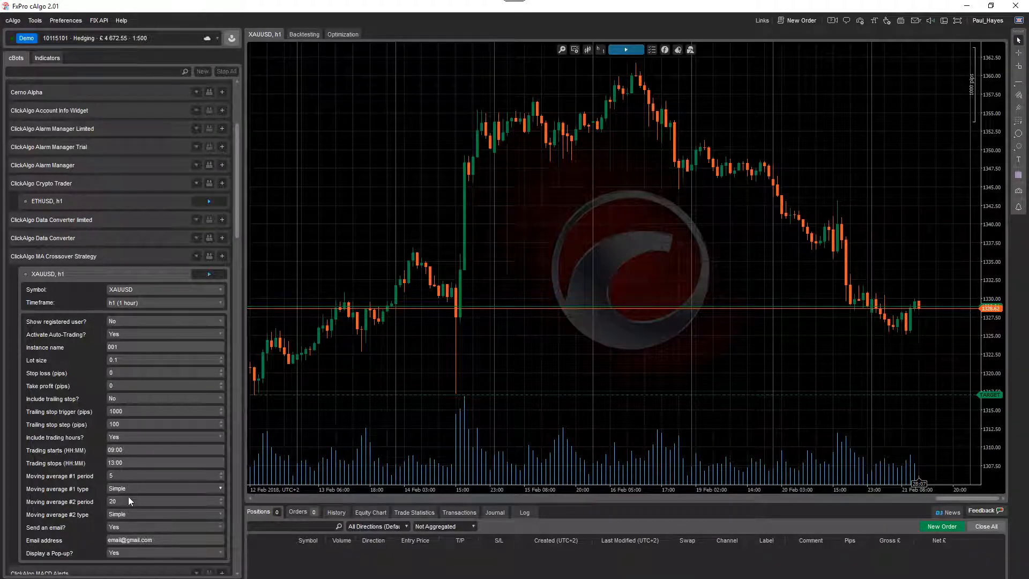
- Set 'Send an email?' to No on the XAUUSD h1 instance
left_click(164, 552)
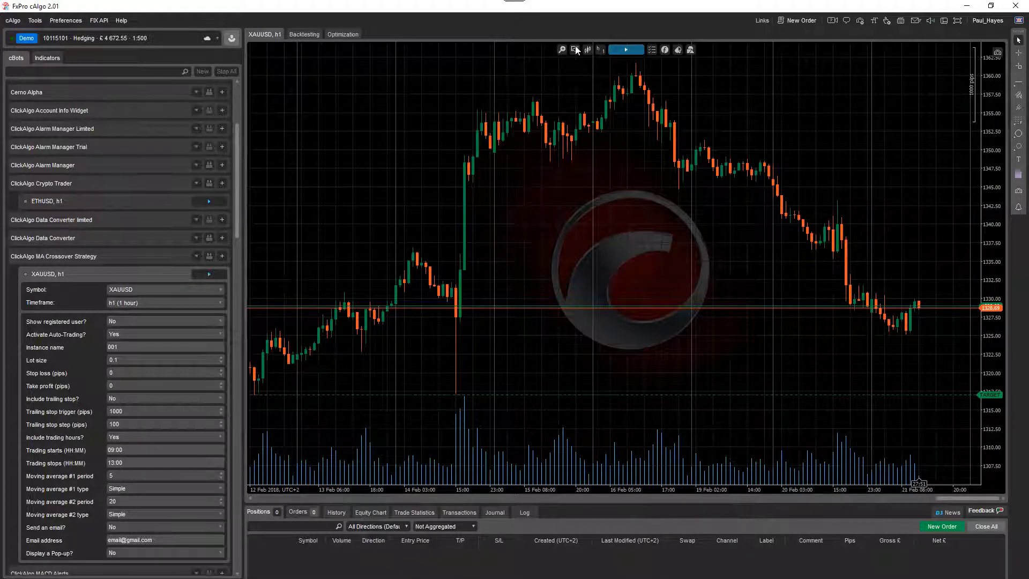
- Apply the Basic chart template to the XAUUSD h1 chart
left_click(574, 49)
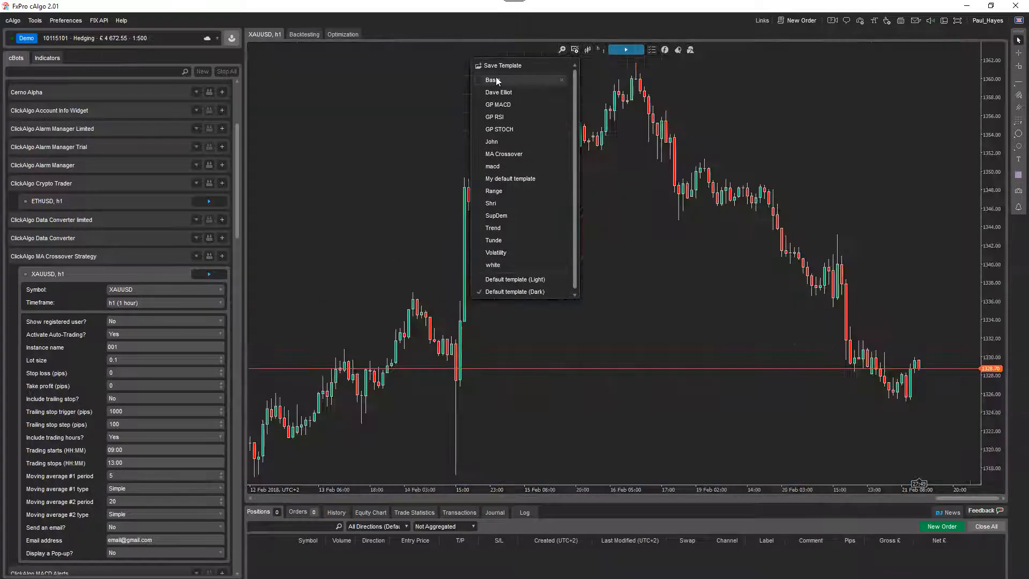
left_click(490, 80)
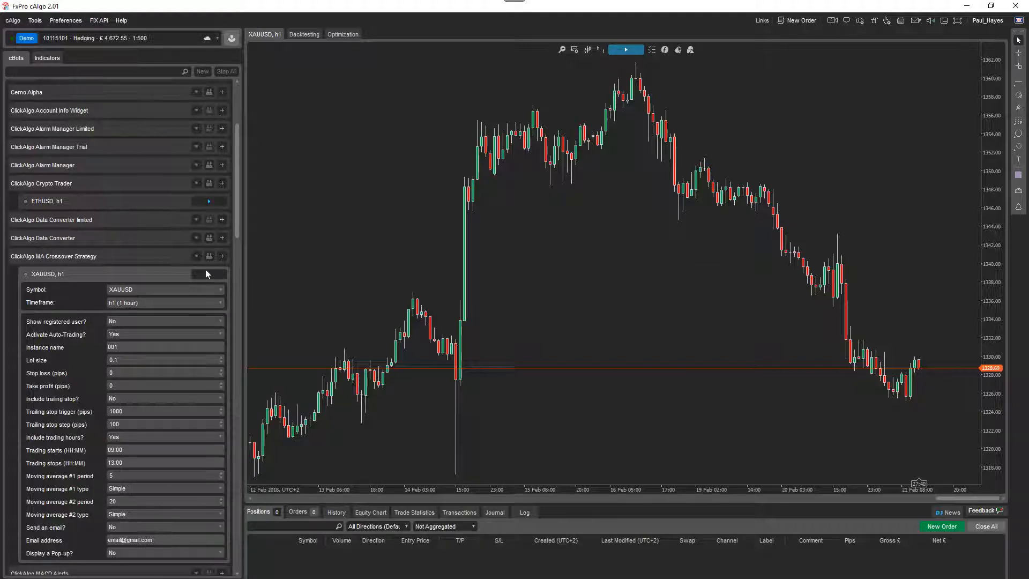
mouse_move(207, 274)
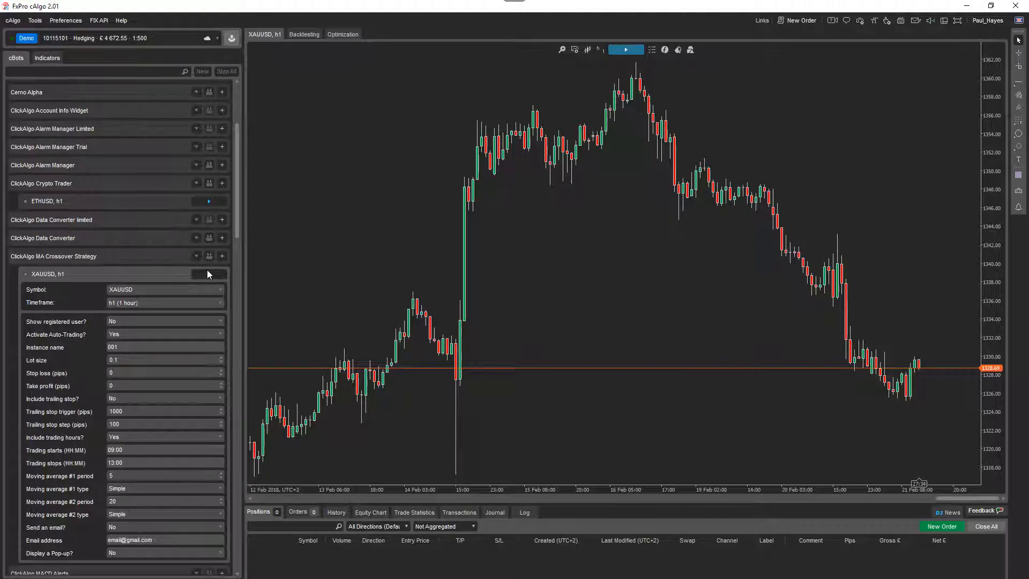
mouse_move(420, 256)
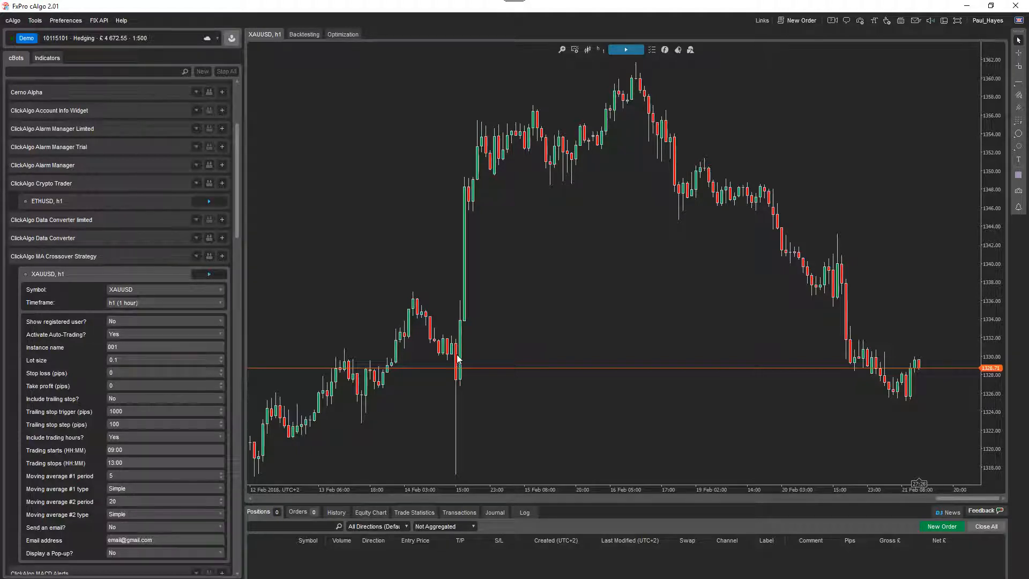
mouse_move(453, 345)
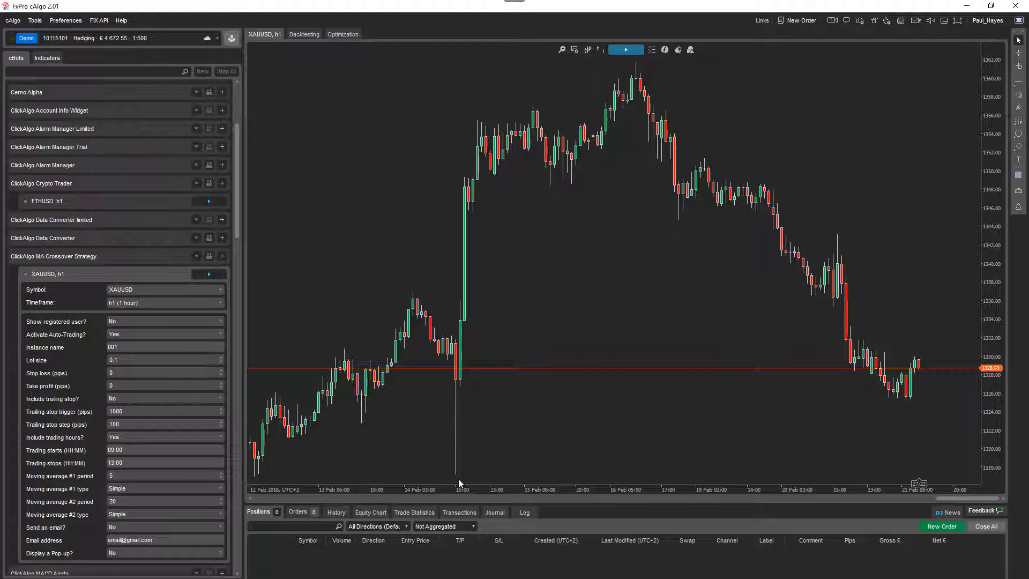
mouse_move(459, 444)
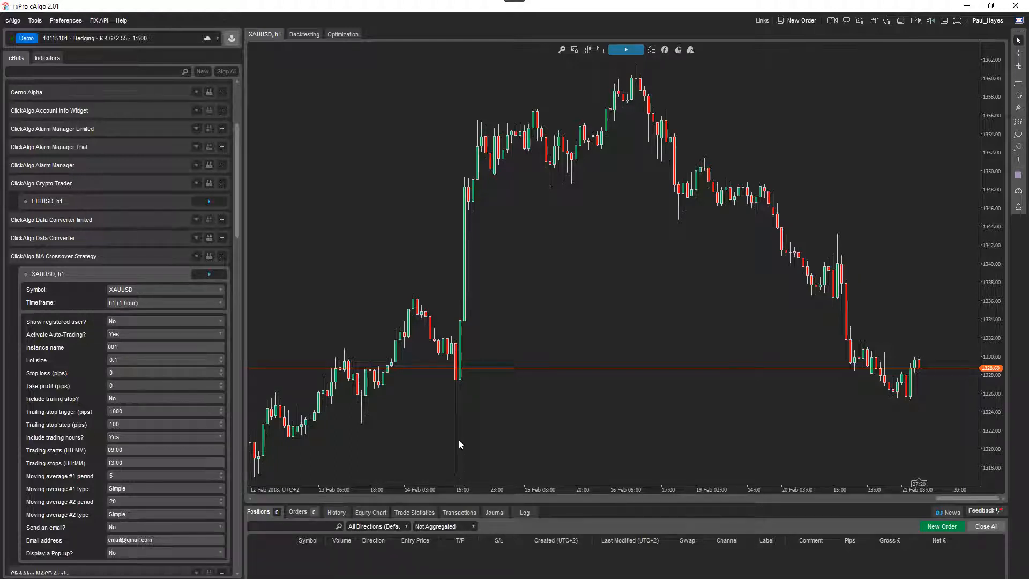
mouse_move(356, 432)
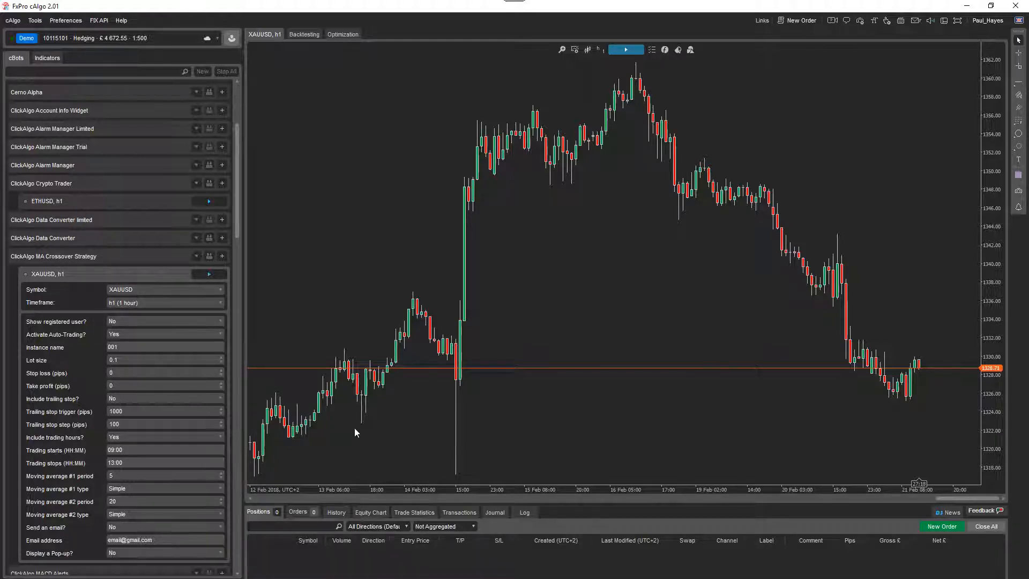
mouse_move(348, 430)
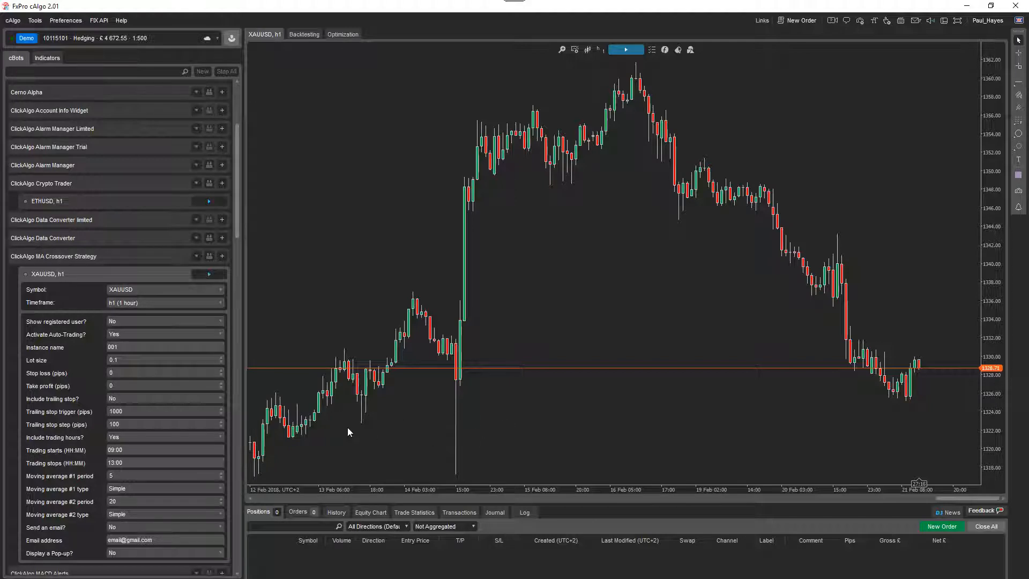
mouse_move(505, 207)
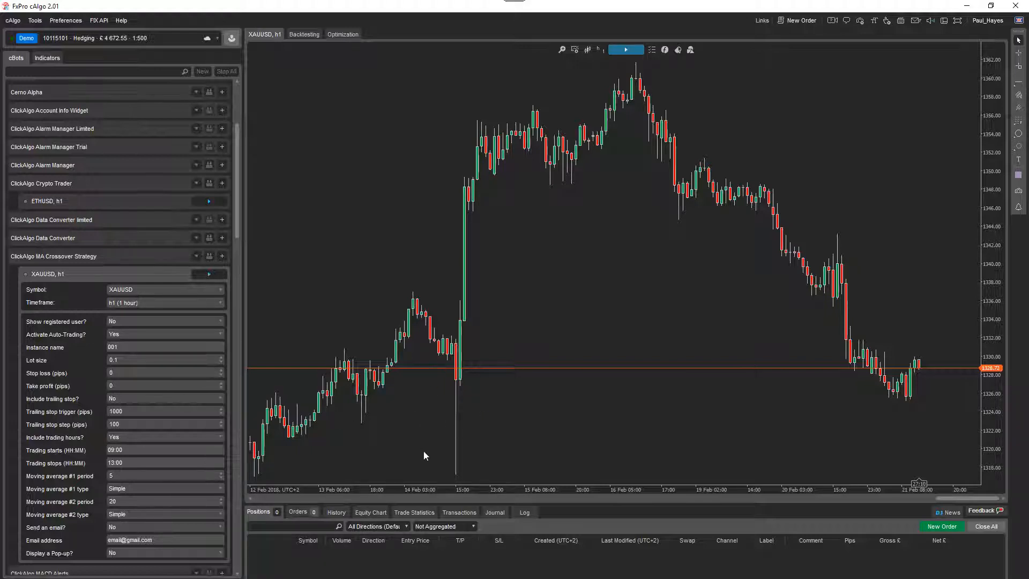
mouse_move(475, 392)
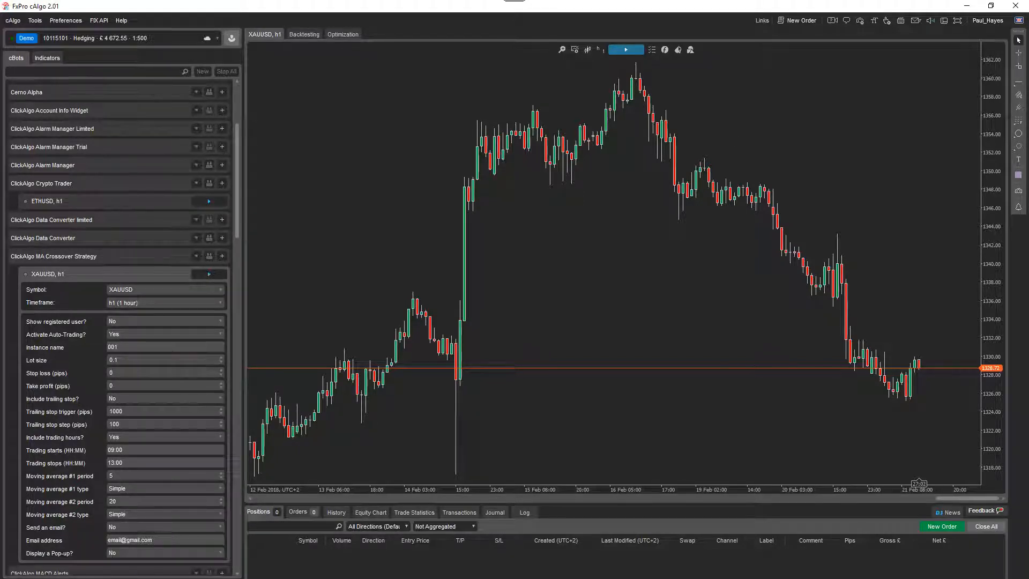
mouse_move(739, 261)
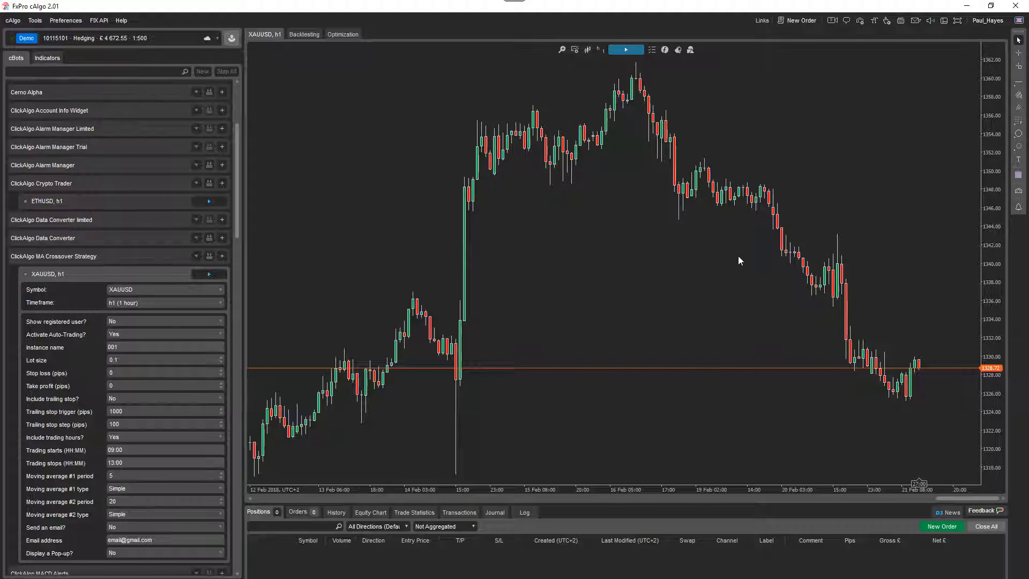
mouse_move(955, 379)
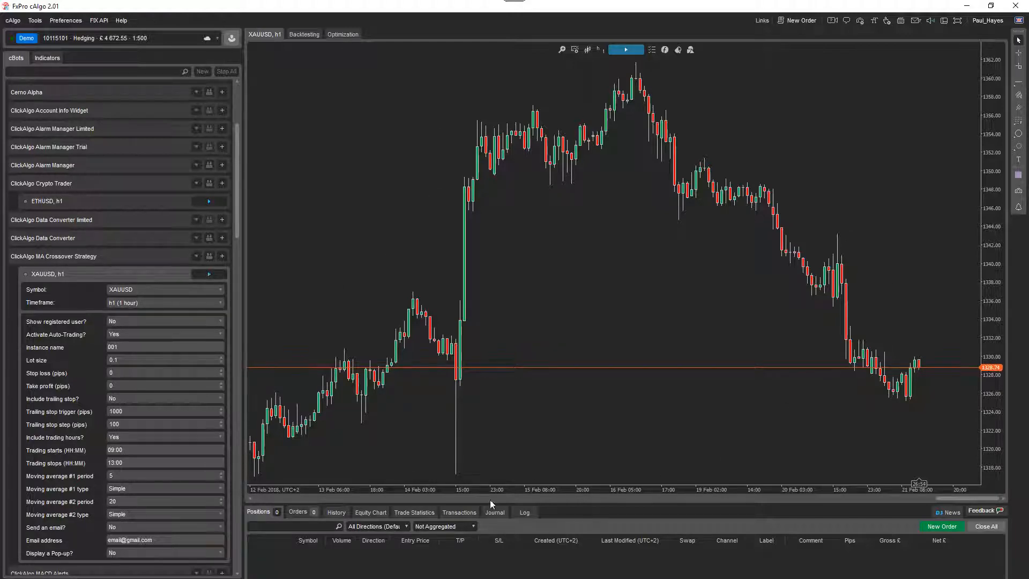
mouse_move(410, 202)
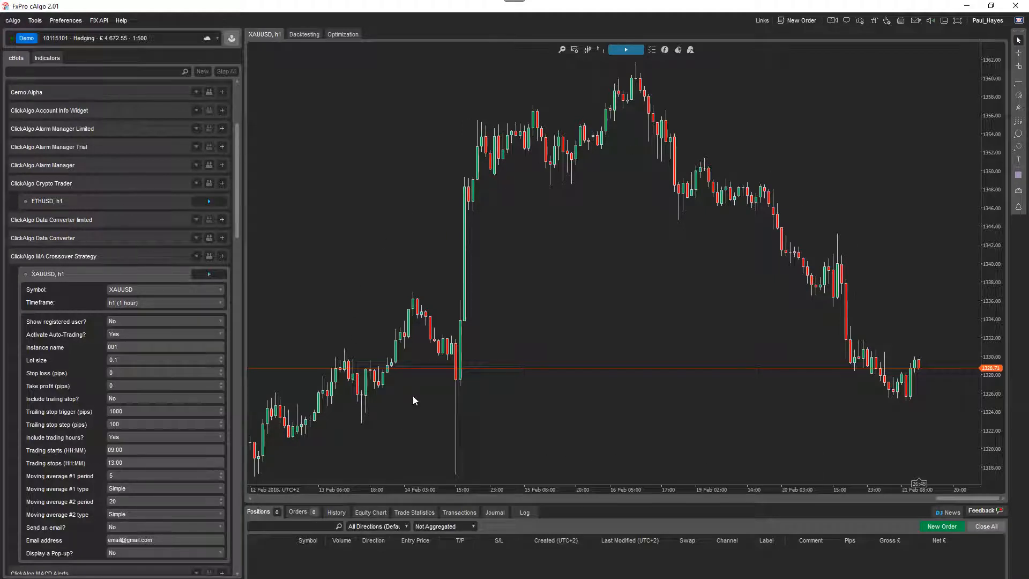
mouse_move(789, 439)
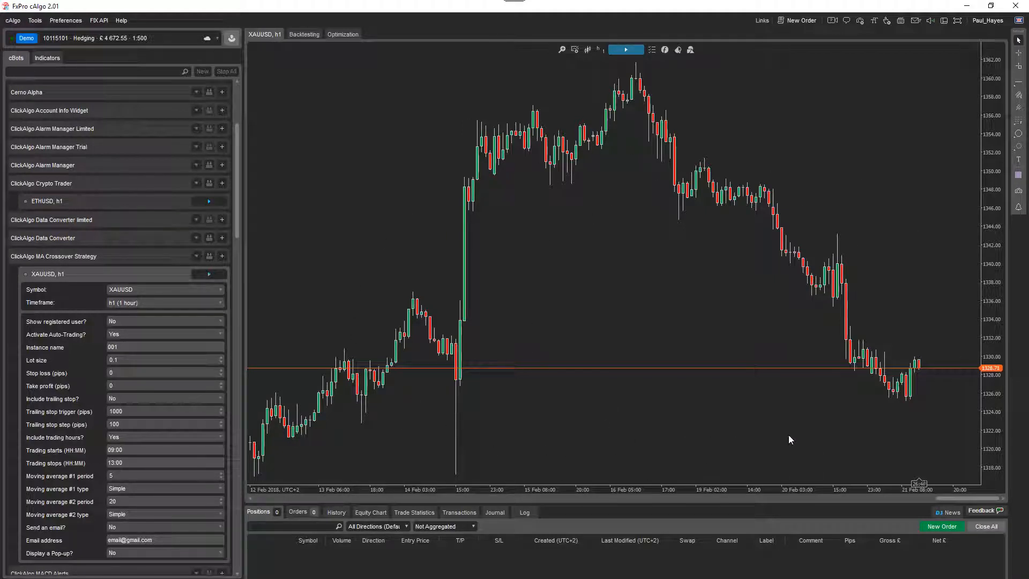
mouse_move(408, 407)
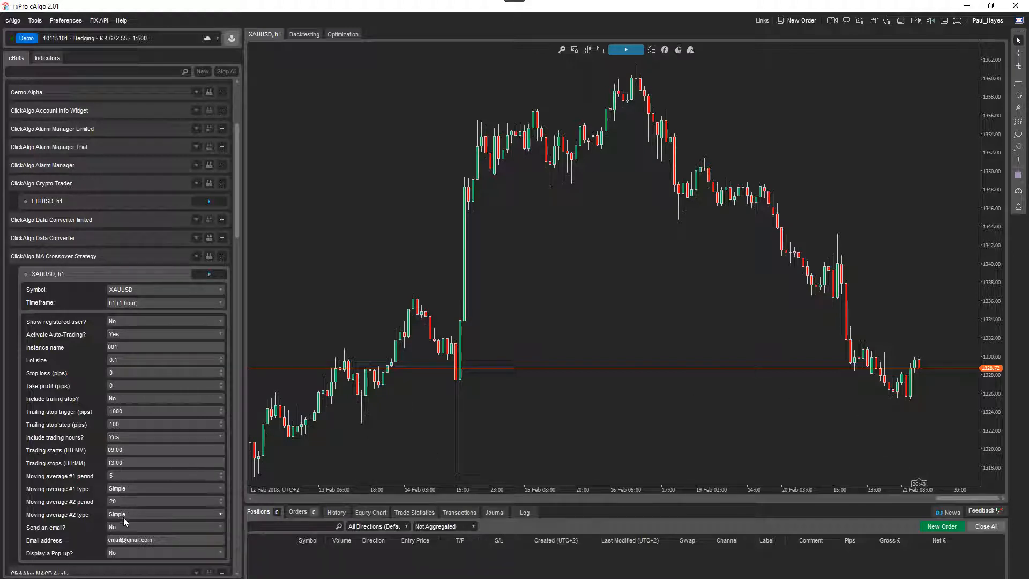
- Add a green Simple Moving Average with period 5 to the chart
left_click(664, 50)
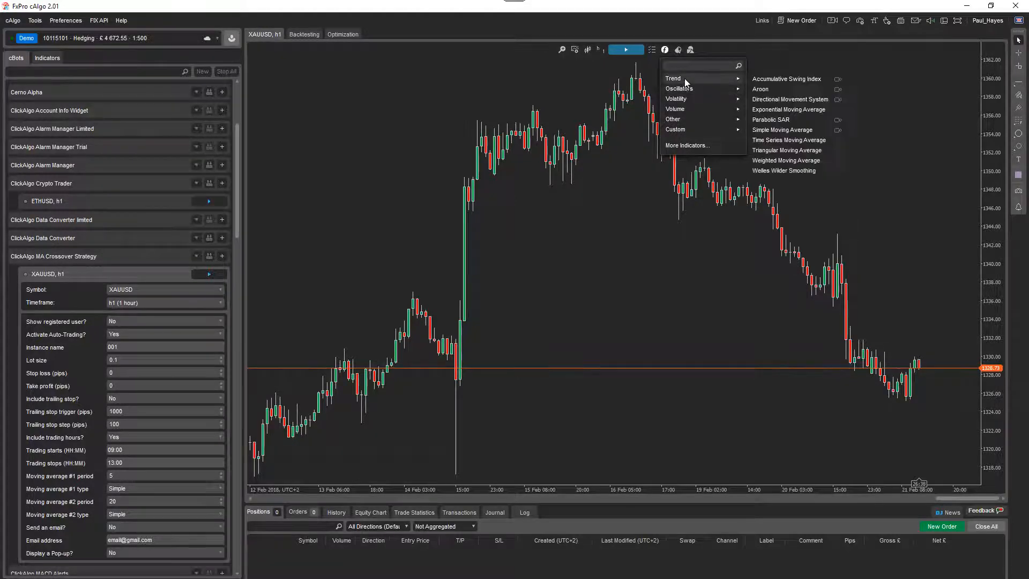
mouse_move(782, 130)
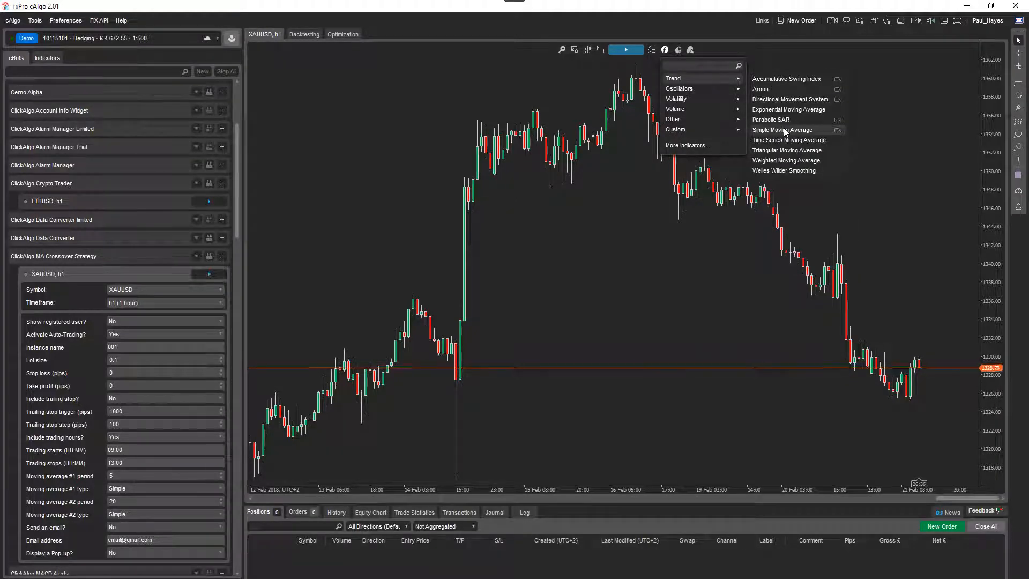
mouse_move(787, 109)
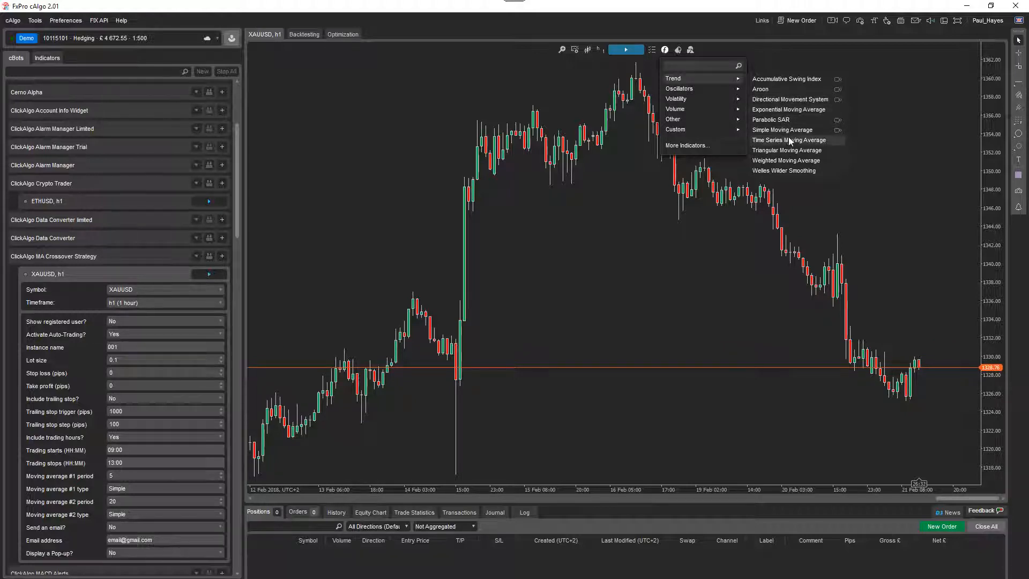
mouse_move(781, 130)
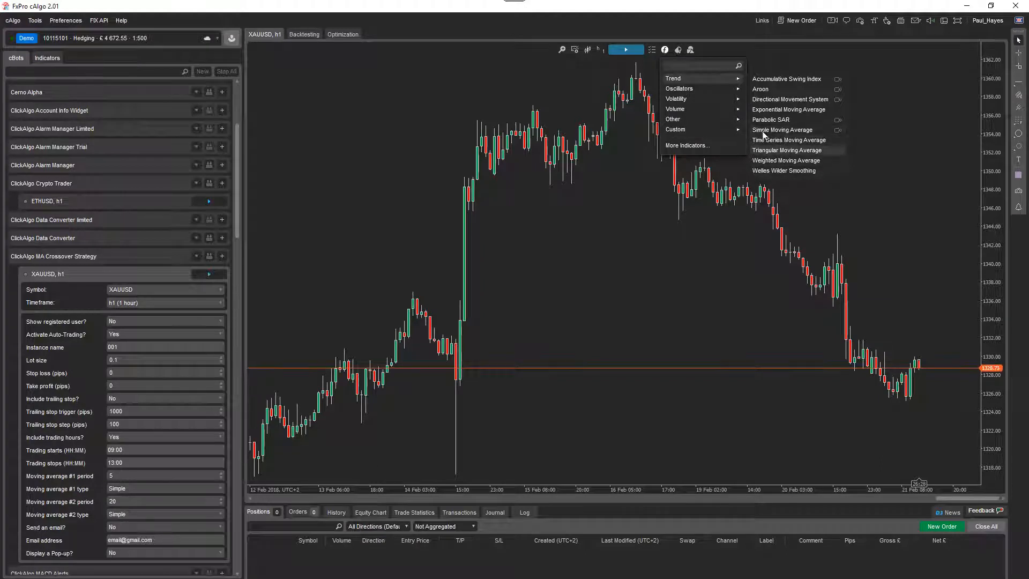
mouse_move(780, 129)
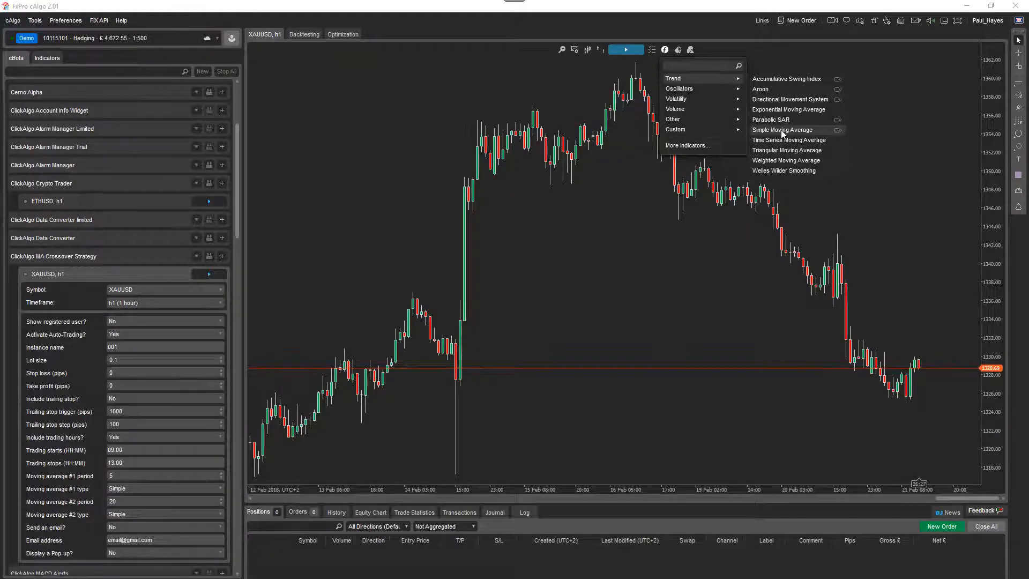
left_click(781, 129)
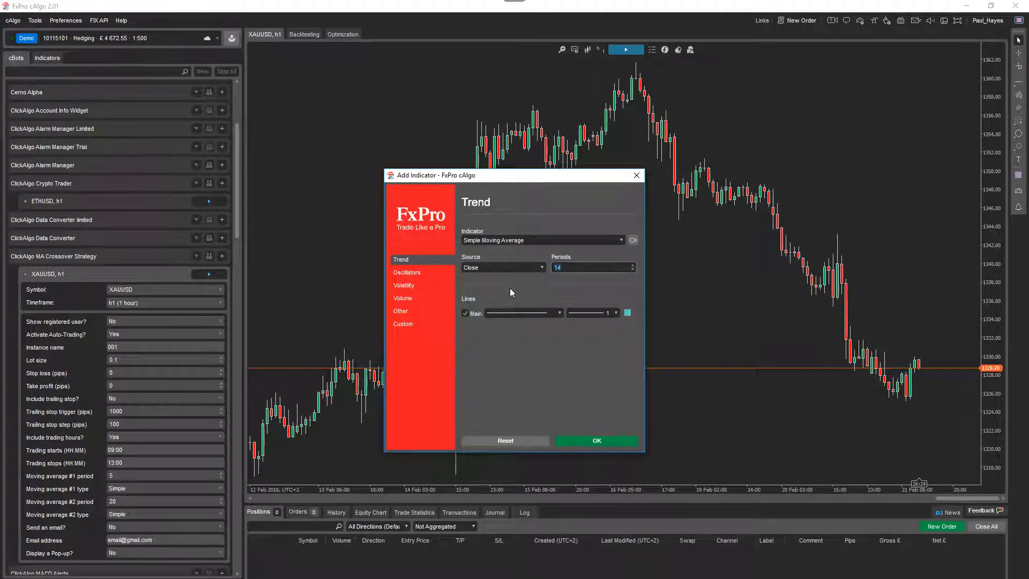
left_click(626, 313)
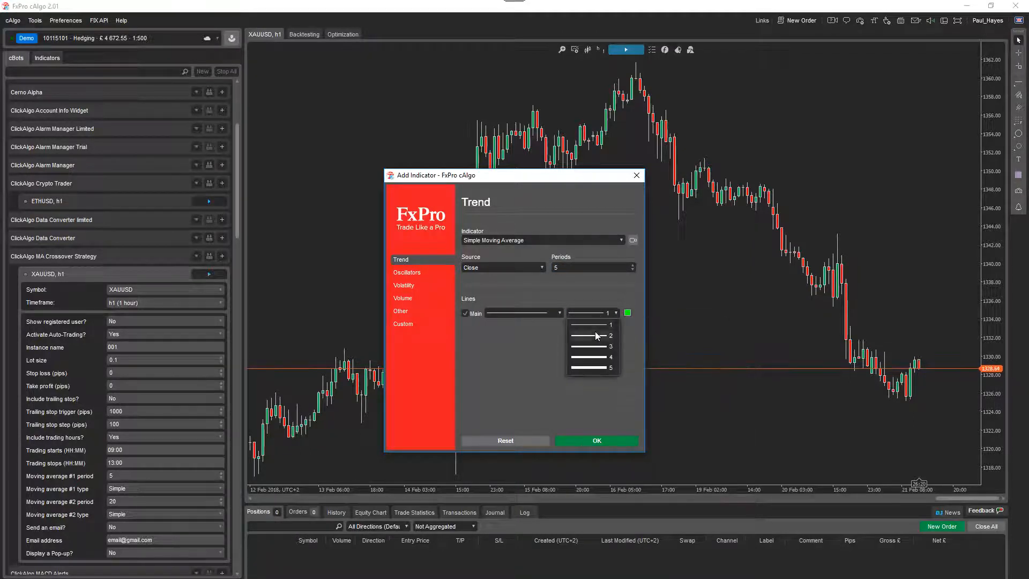
left_click(595, 440)
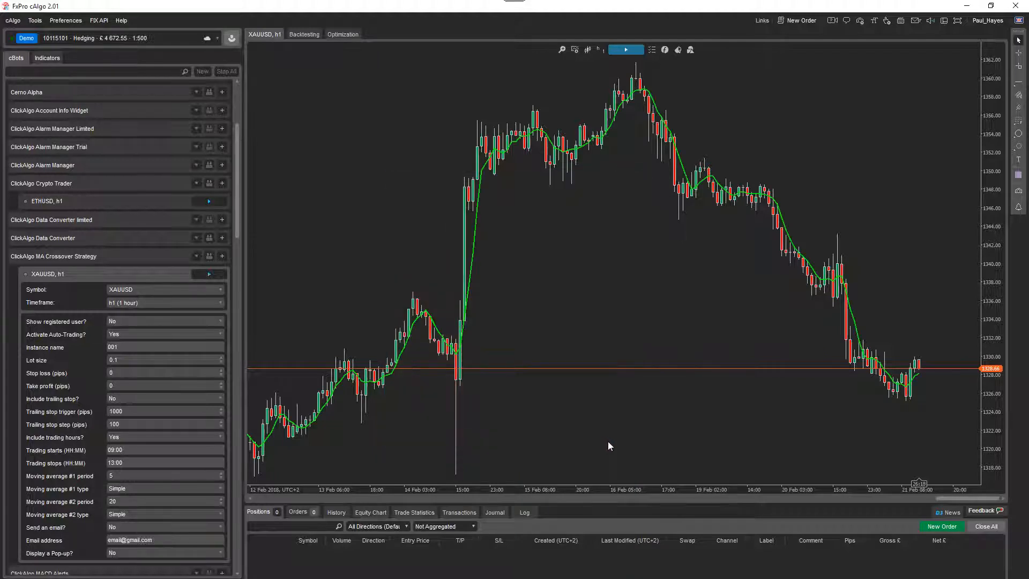
- Add a blue 20-period Simple Moving Average with line thickness 2
left_click(665, 49)
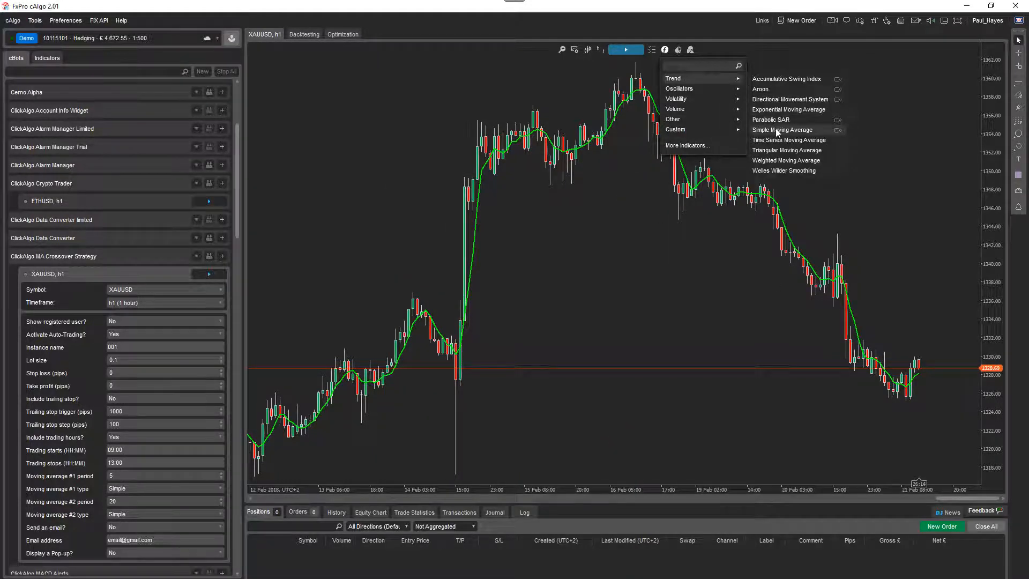
left_click(780, 129)
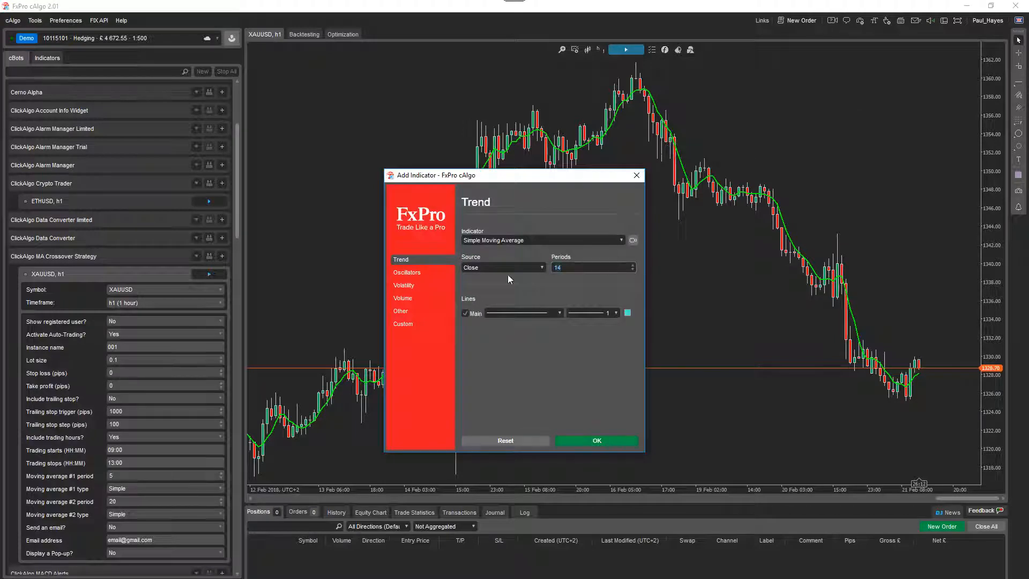
type("20")
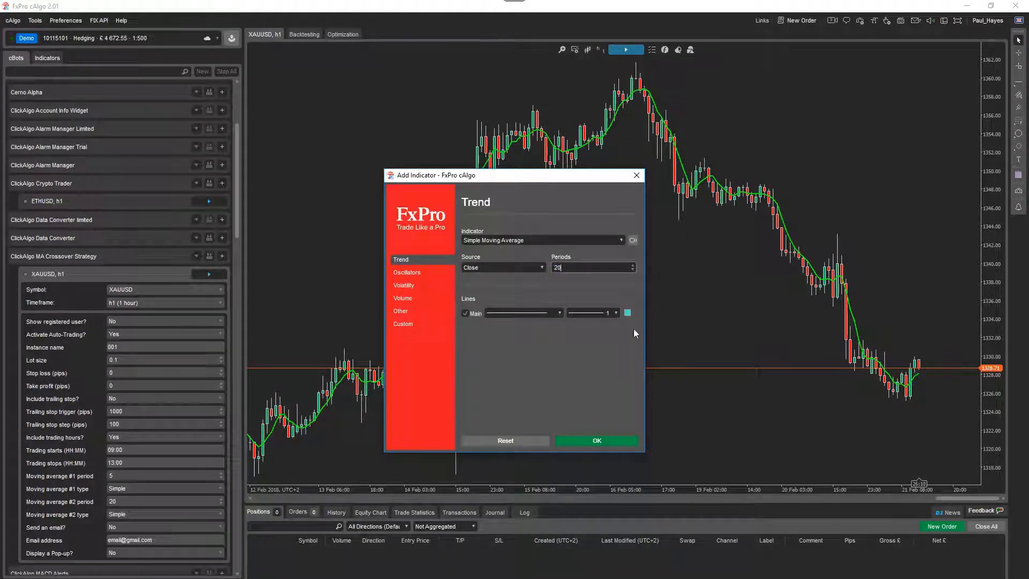
left_click(626, 313)
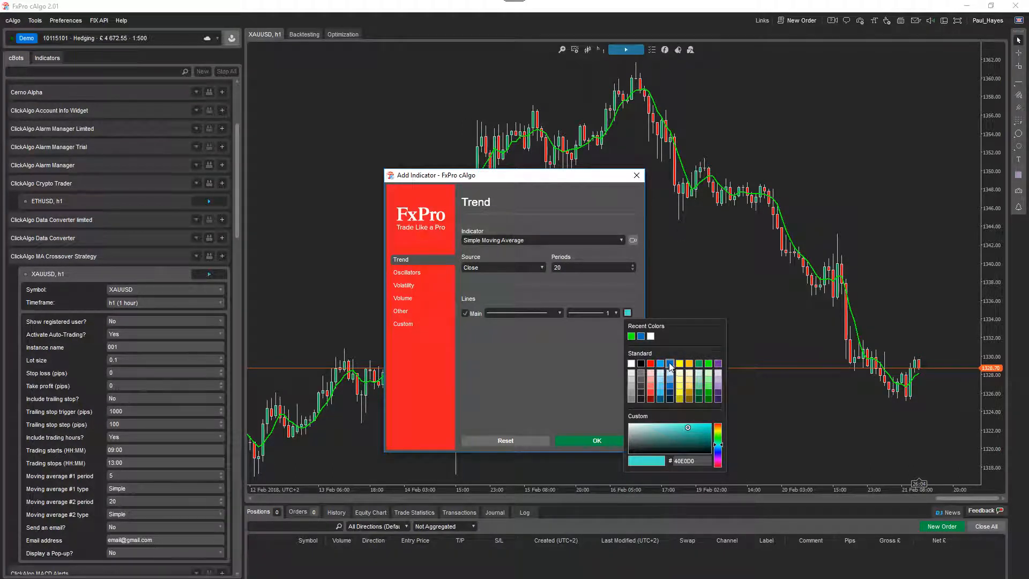
left_click(668, 364)
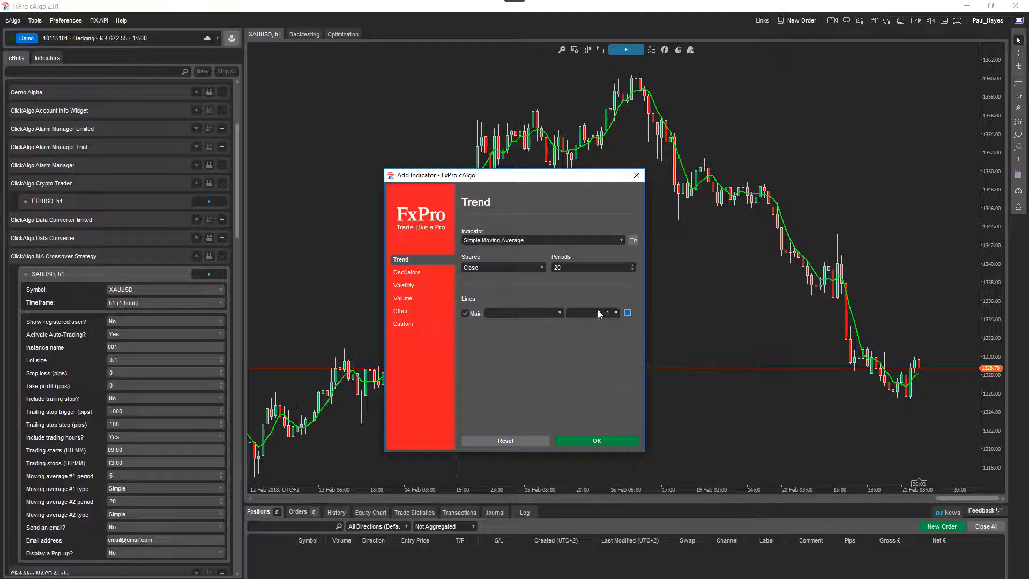
left_click(614, 310)
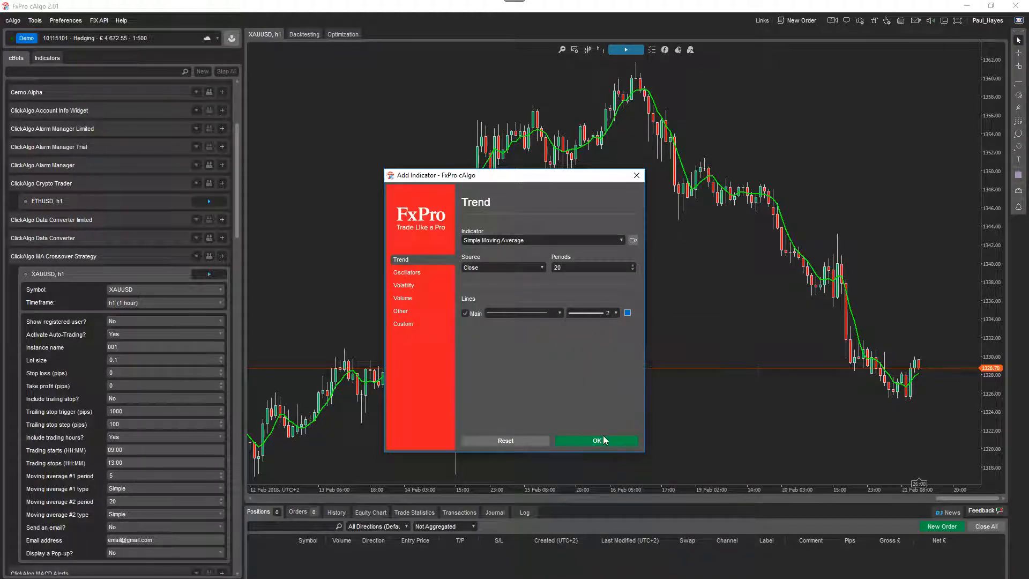
left_click(596, 440)
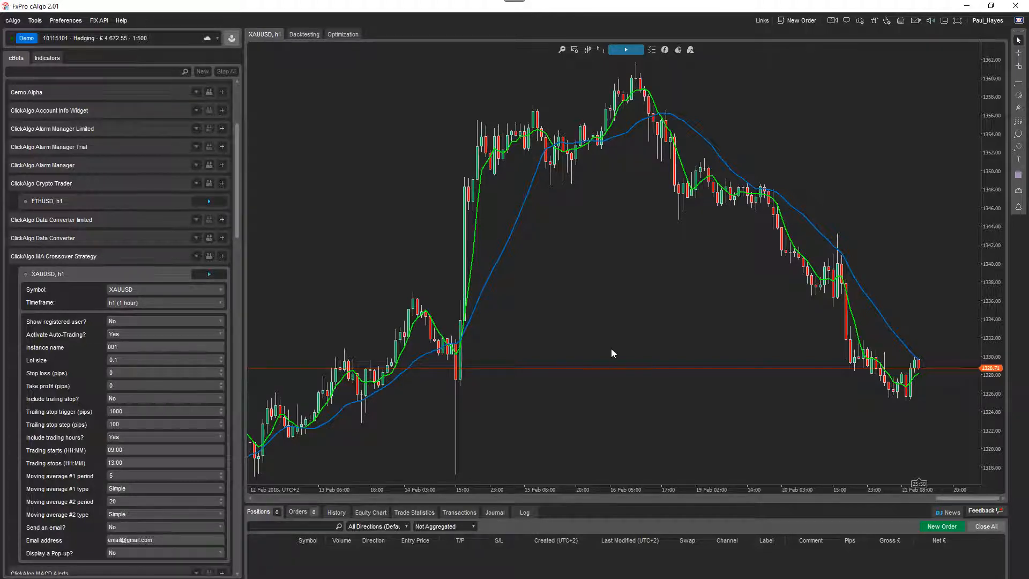
mouse_move(633, 409)
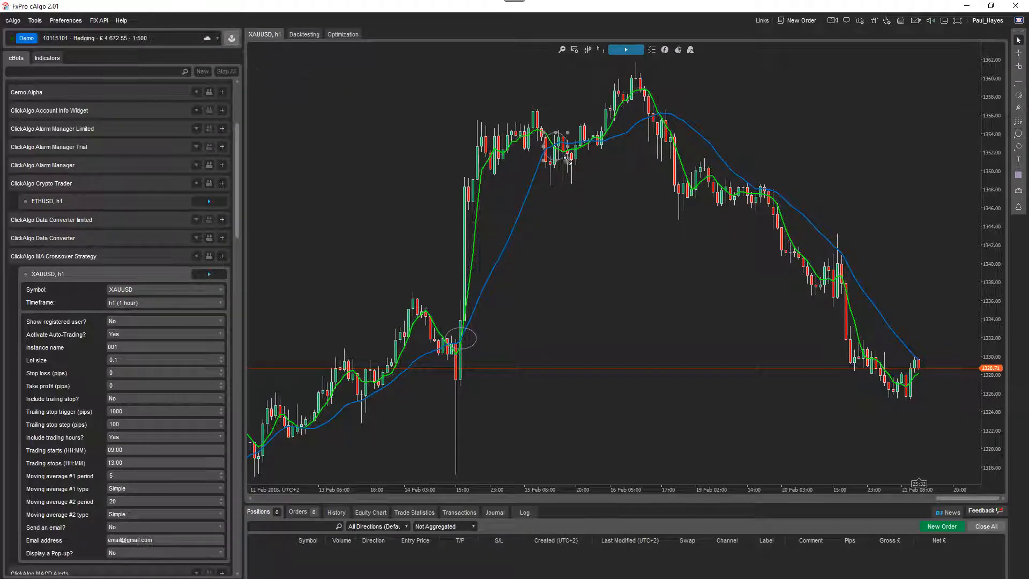
mouse_move(579, 189)
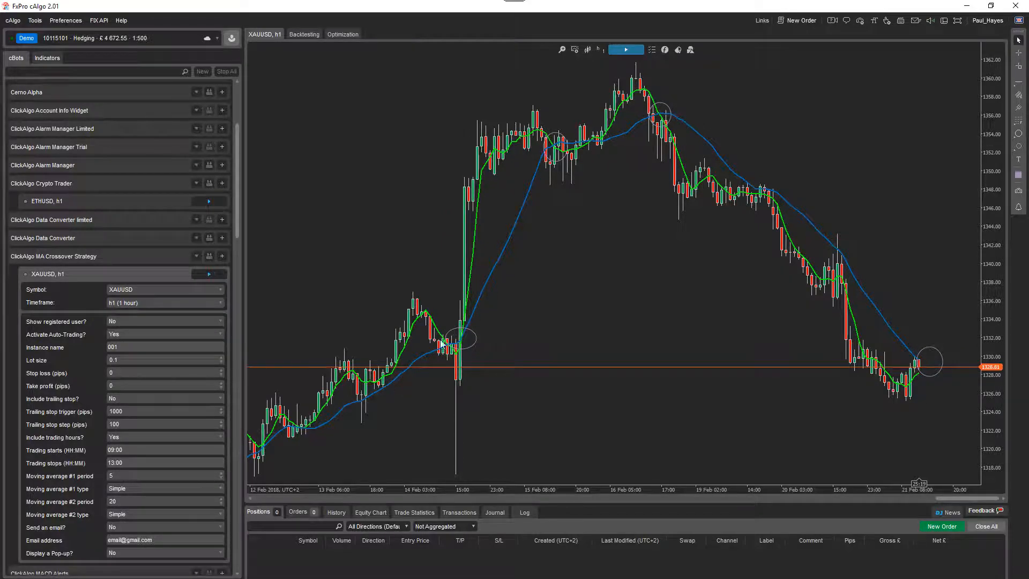
mouse_move(558, 146)
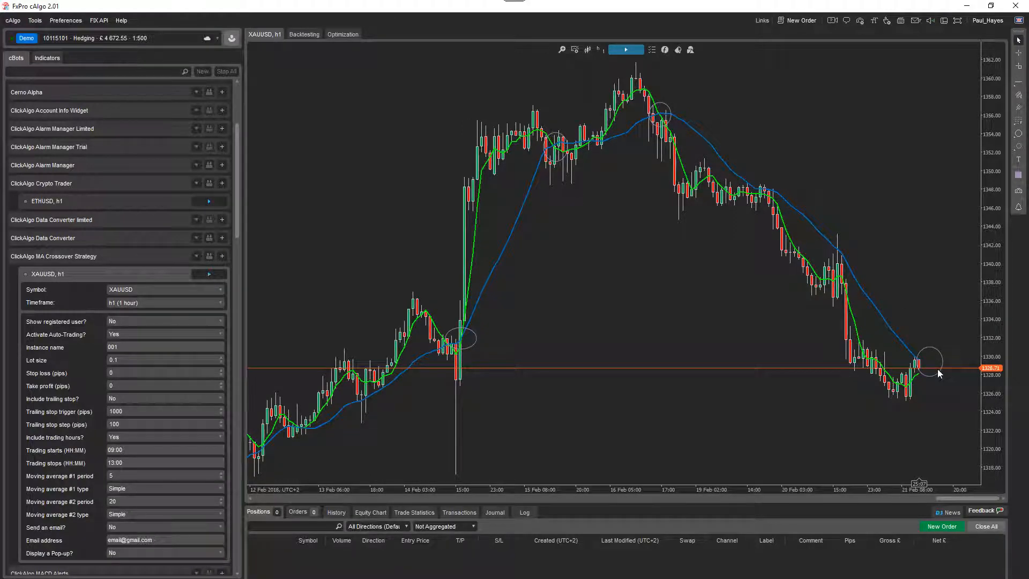
mouse_move(554, 149)
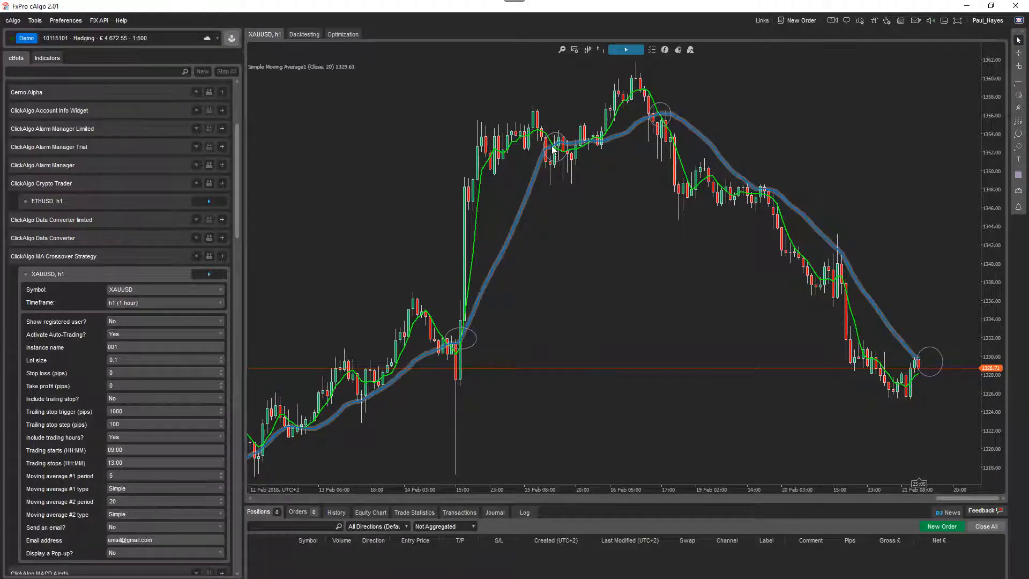
mouse_move(611, 147)
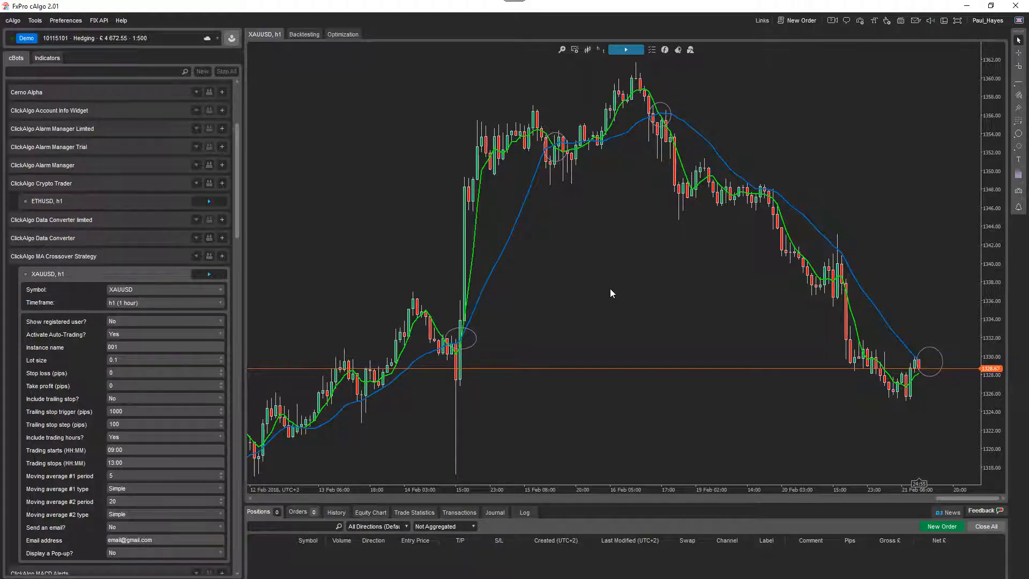
mouse_move(616, 155)
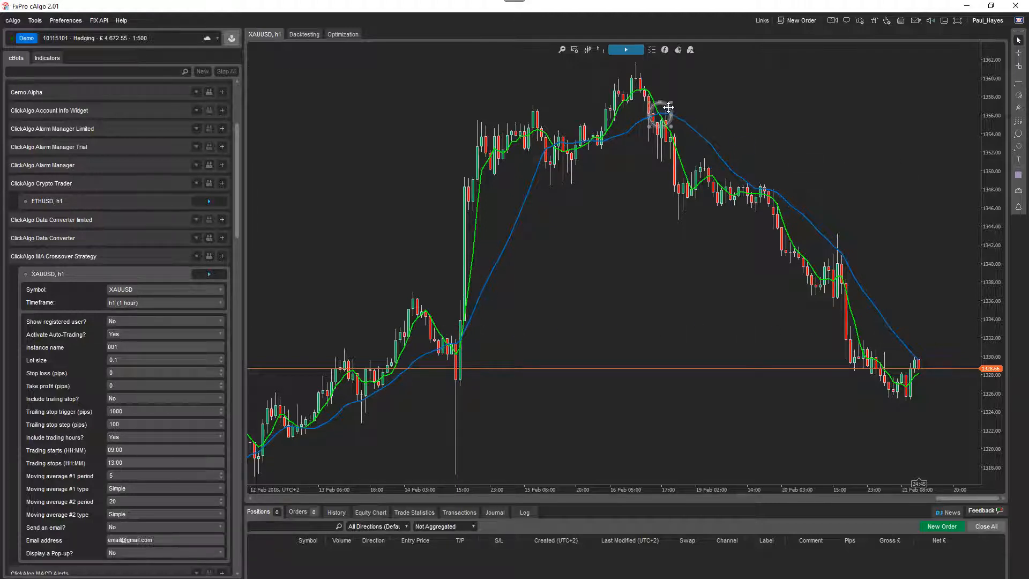
- Save the current chart layout as a template named 'myTest'
left_click(573, 49)
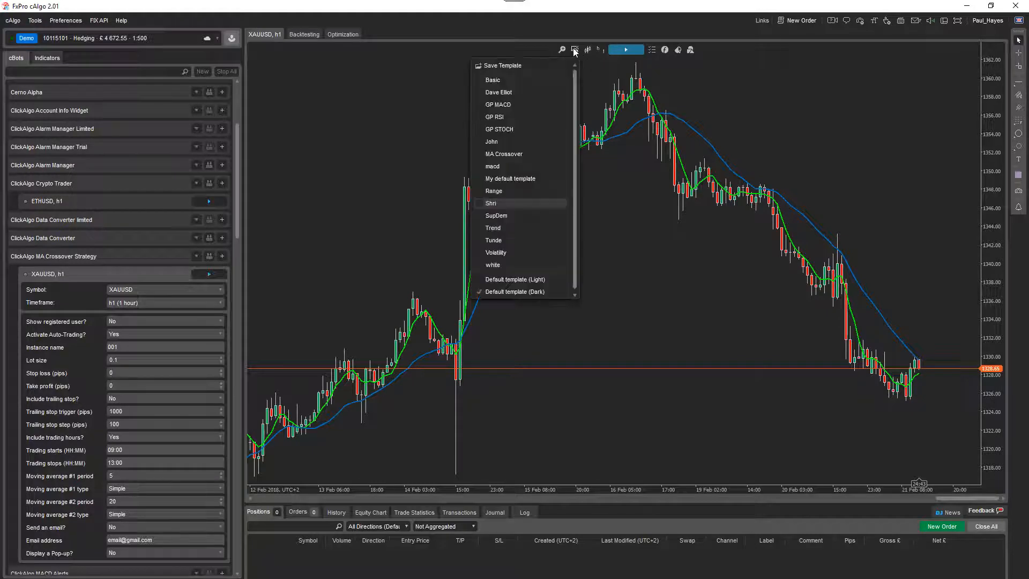
left_click(498, 64)
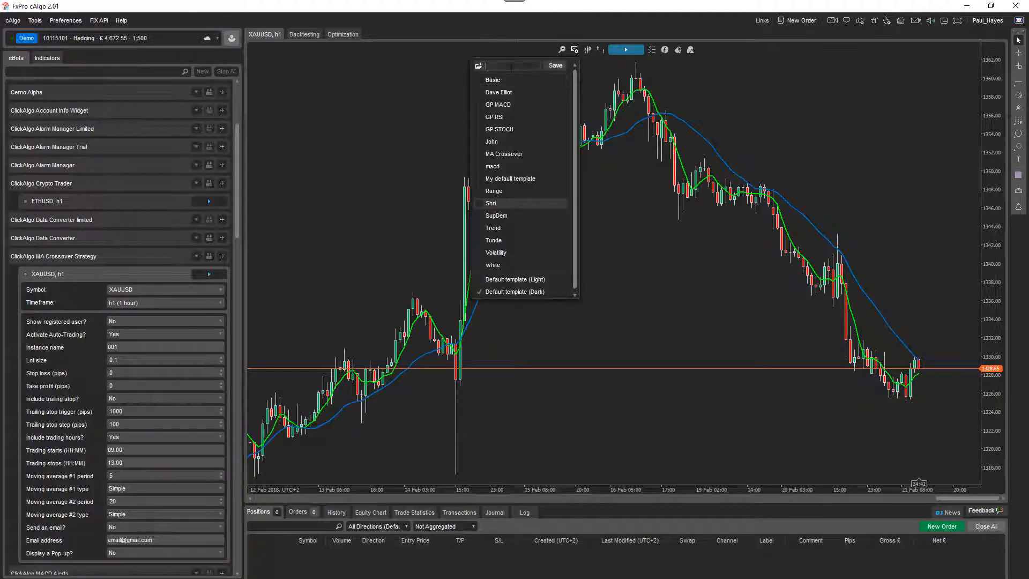
type("myTest")
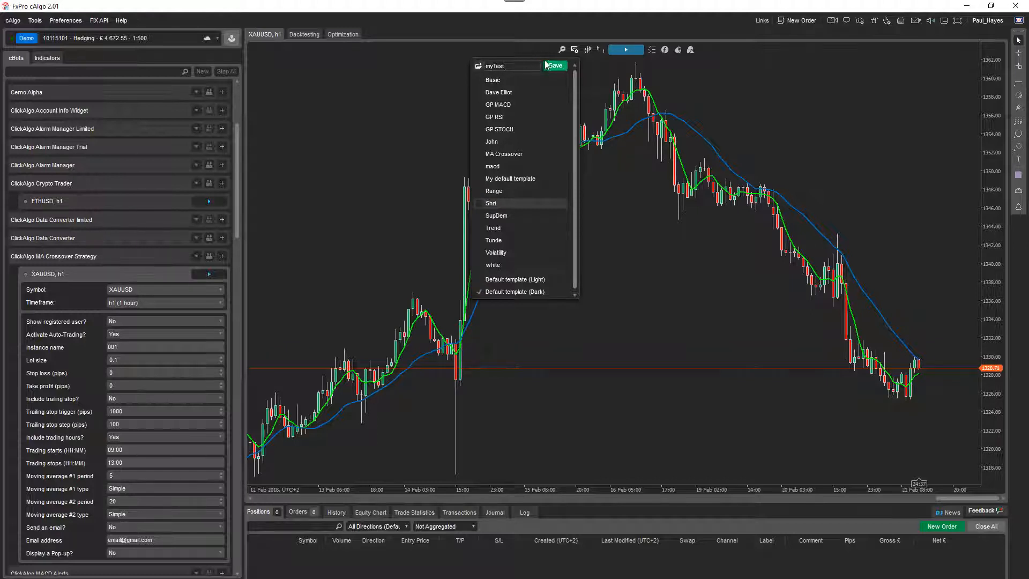
left_click(555, 65)
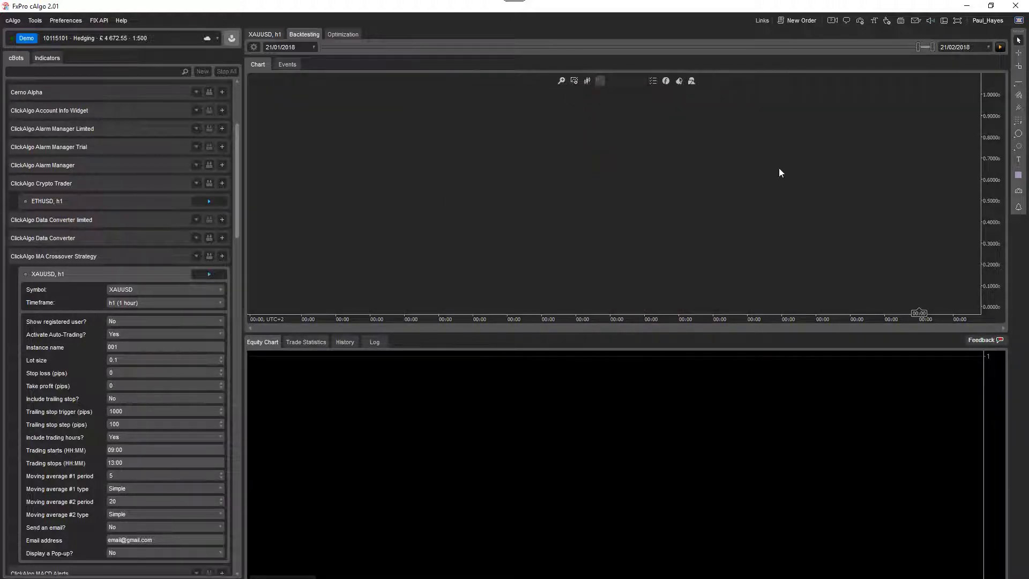
mouse_move(377, 245)
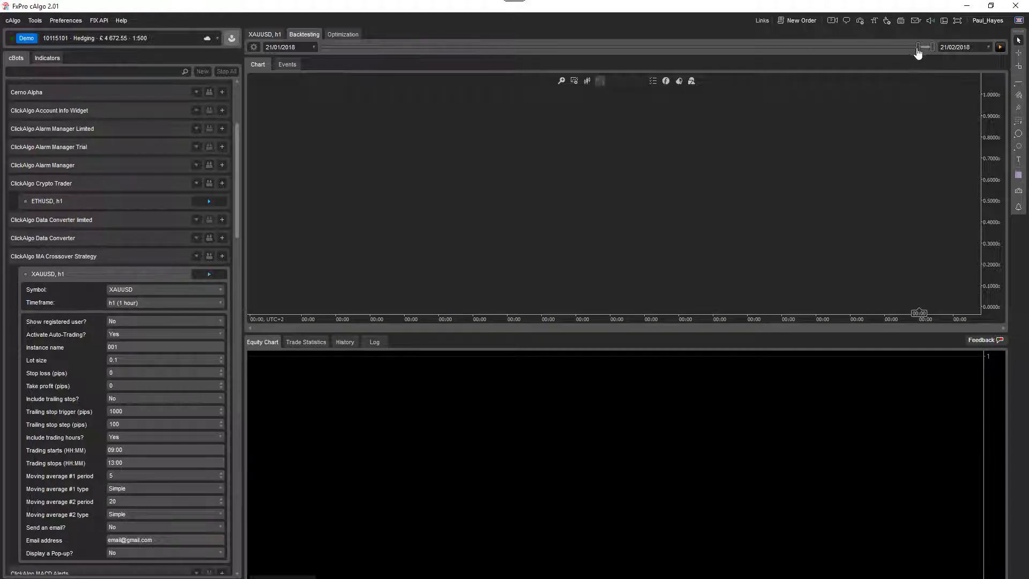
- Move the backtest start to 01/08/2012 and run the backtest
left_click_drag(918, 47, 315, 47)
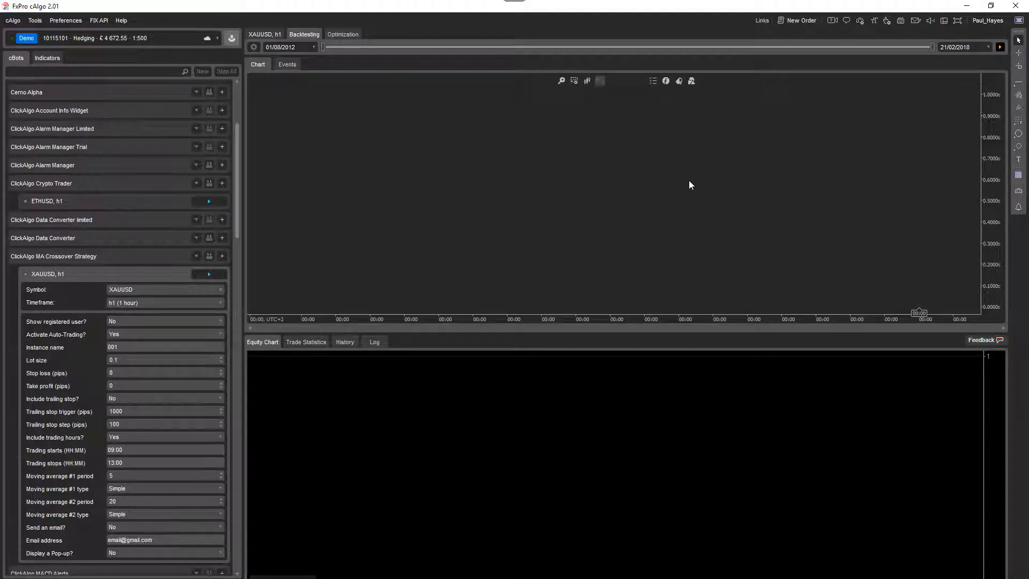
mouse_move(681, 187)
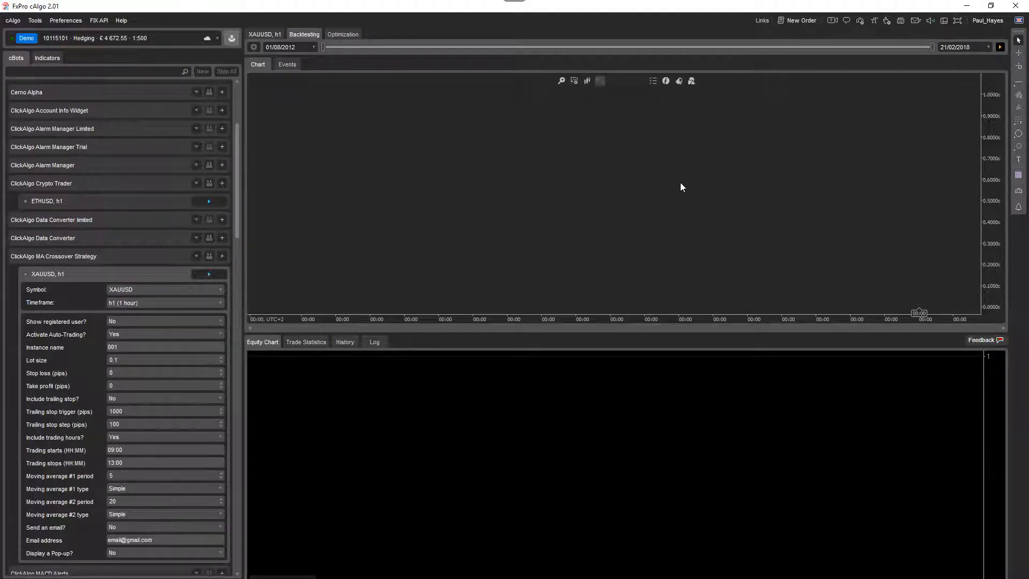
left_click(999, 46)
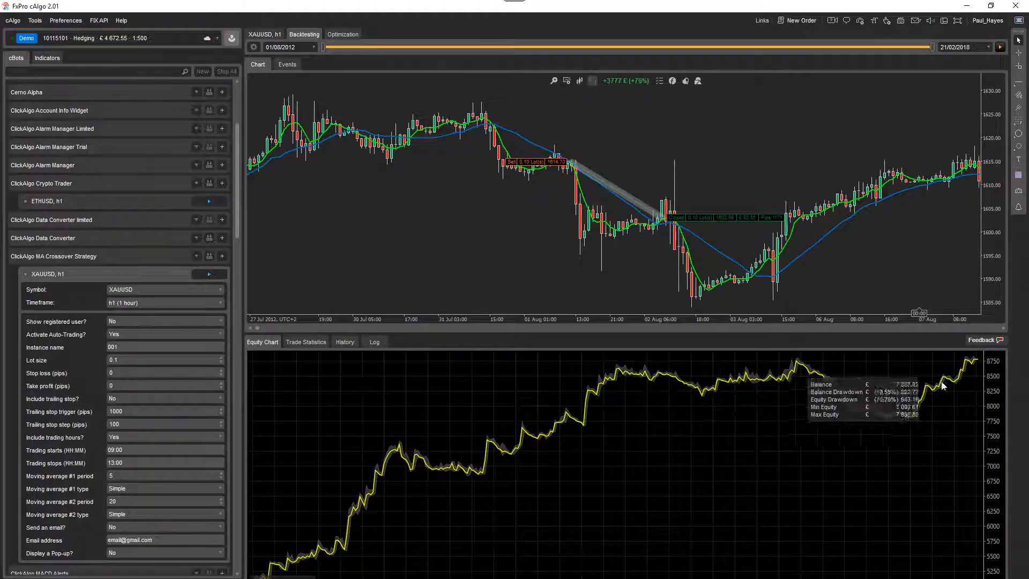
mouse_move(608, 281)
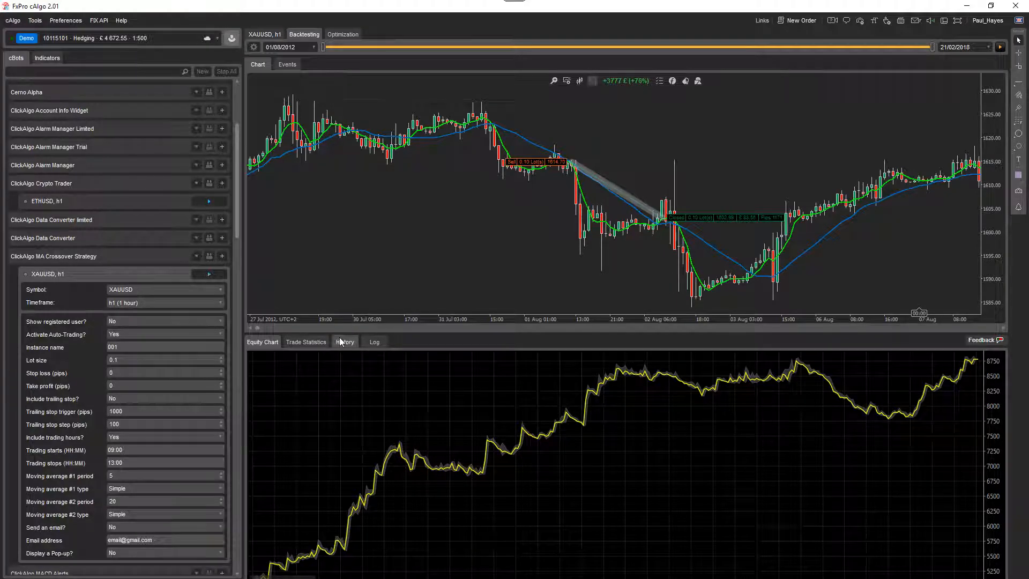
- Scroll the backtest trade history down to the April 2013 trades
left_click(345, 341)
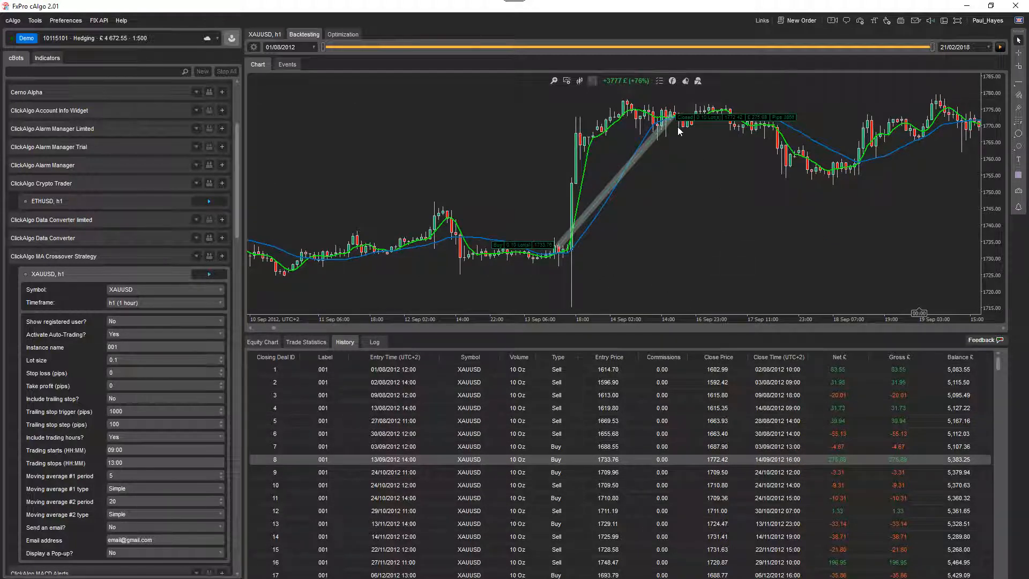
mouse_move(847, 459)
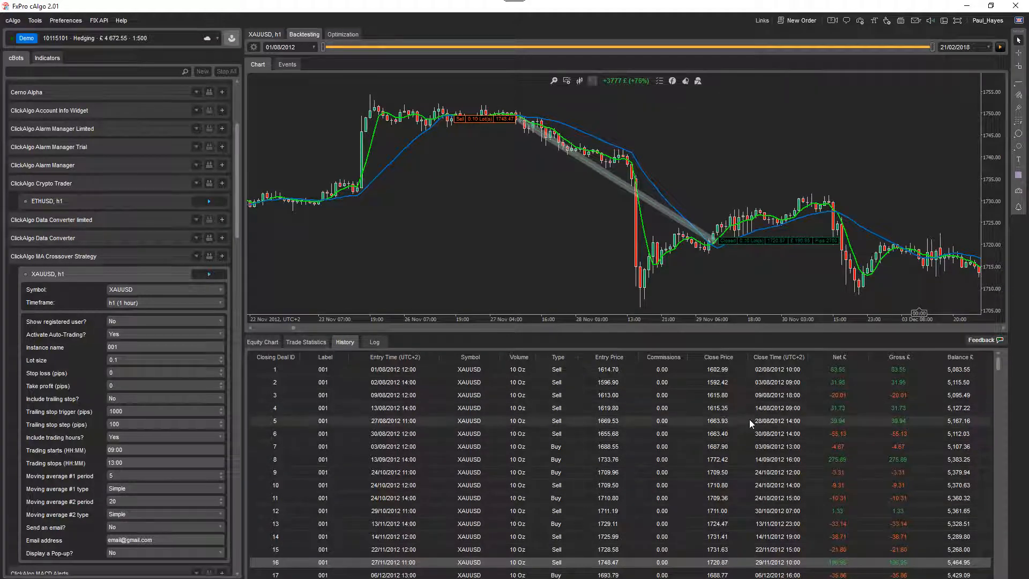
scroll("down", 3)
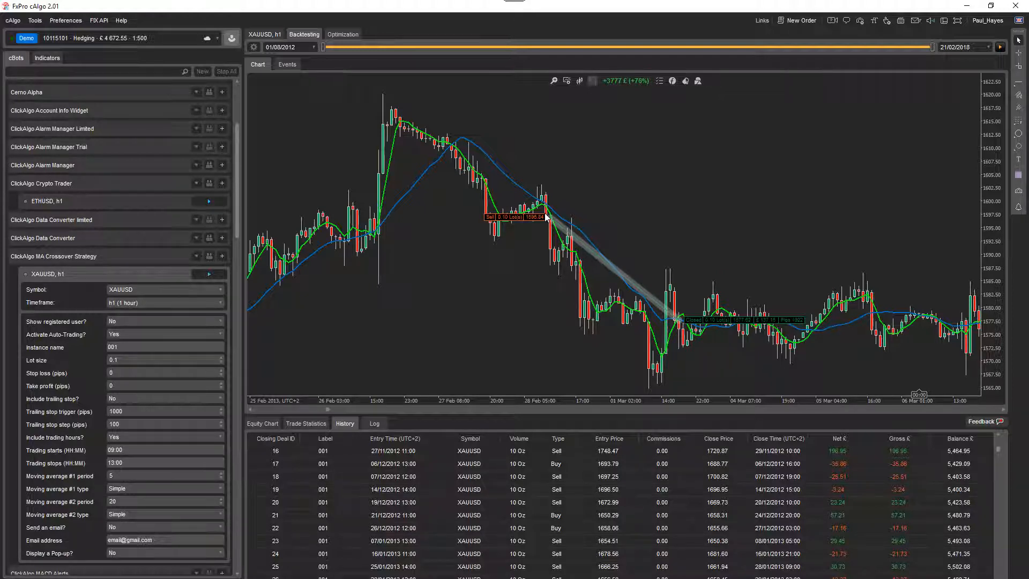
mouse_move(384, 233)
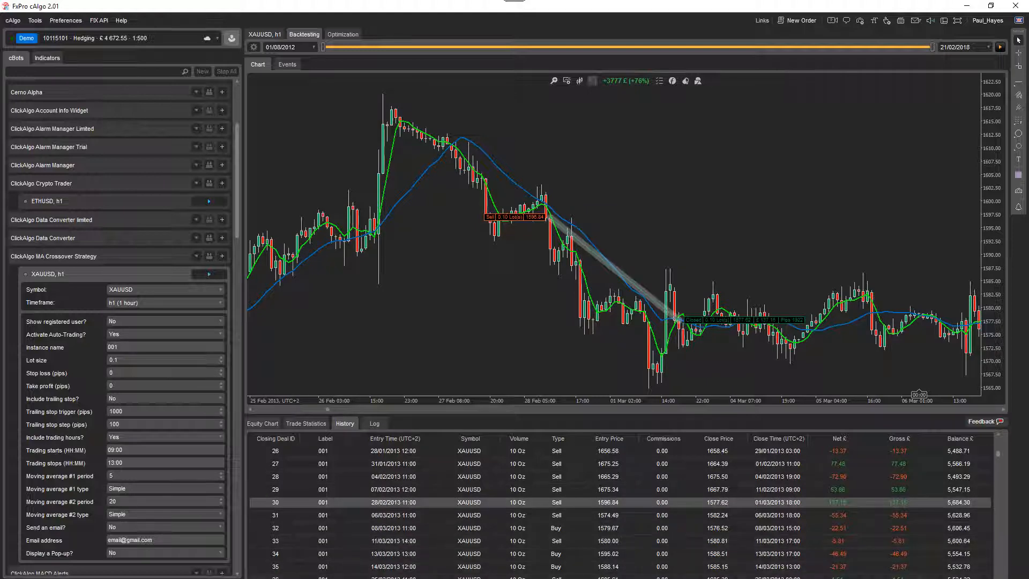
scroll("down", 3)
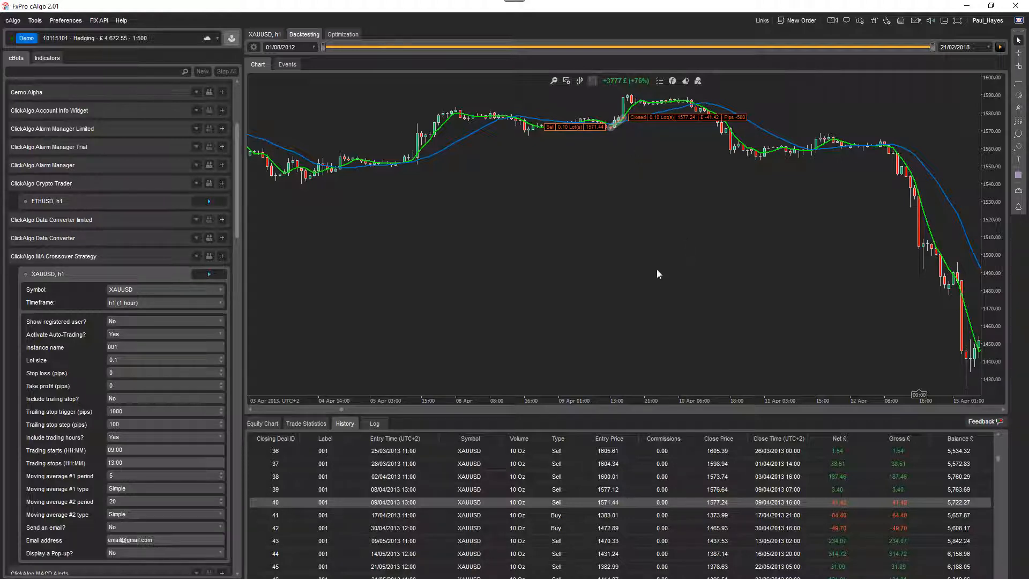
- Scroll the backtest history down to trade 58, the 29/07/2013 sell loss
scroll("down", 3)
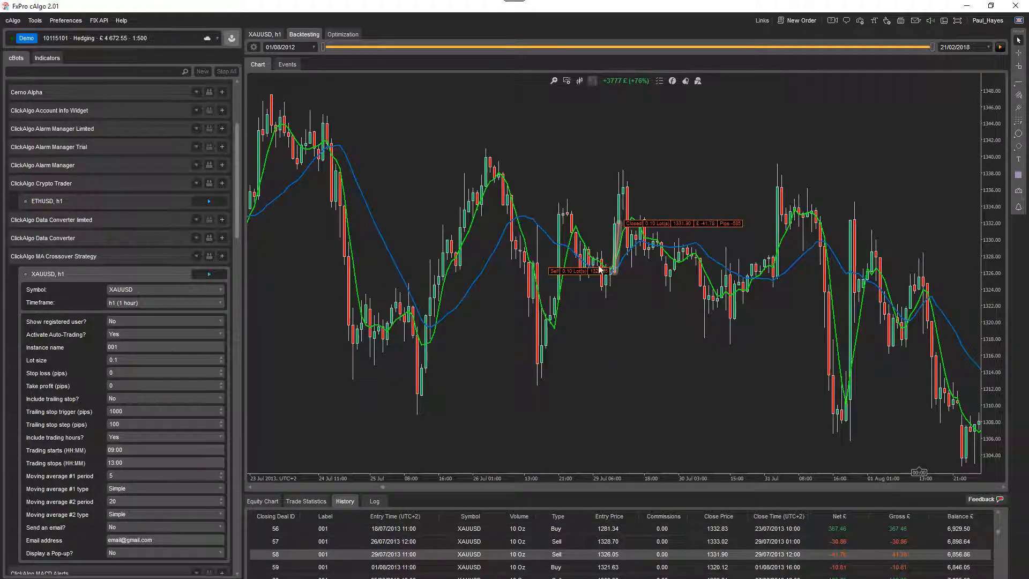
mouse_move(613, 296)
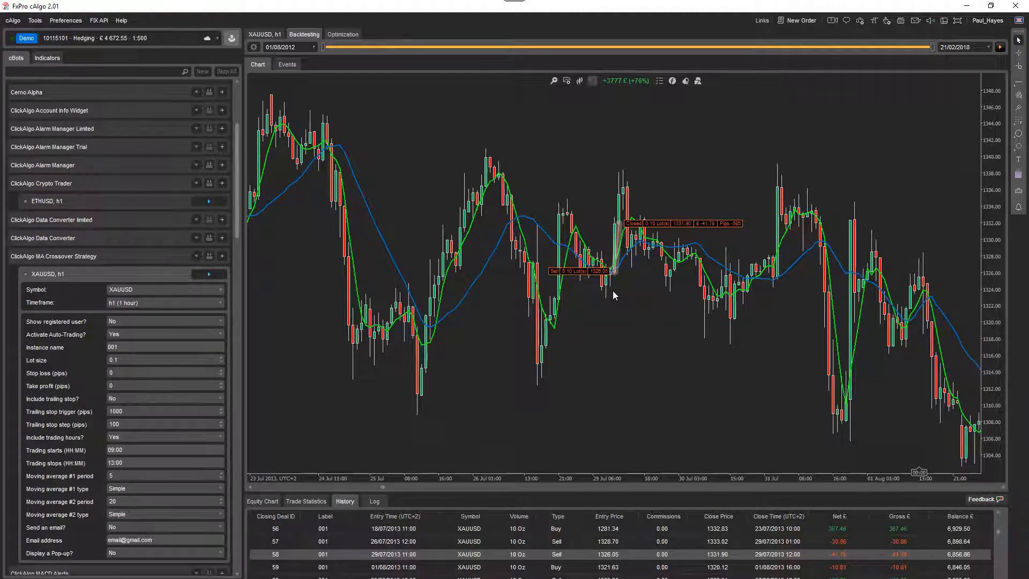
mouse_move(584, 304)
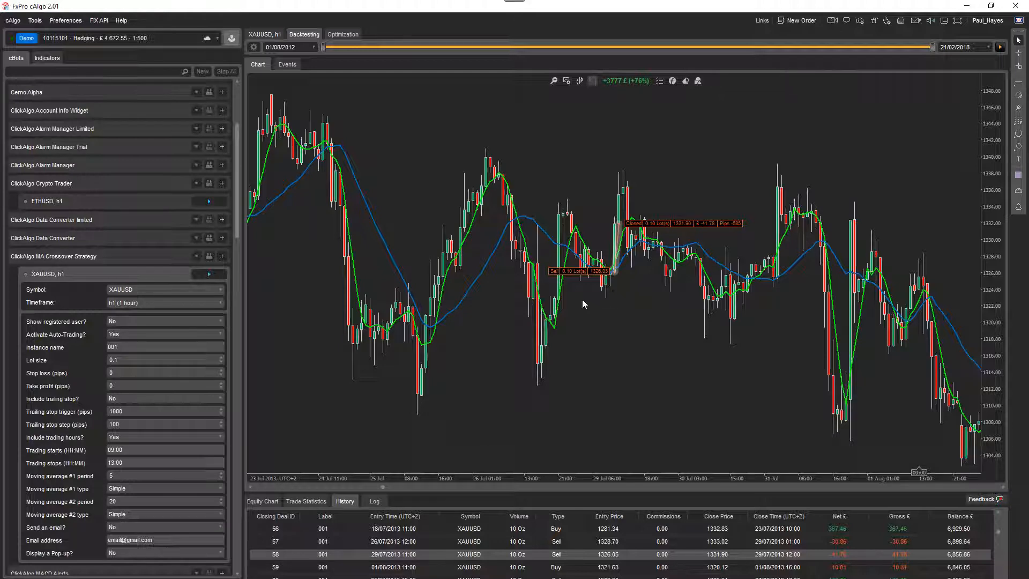
- Move the backtest start to 14/02/2017, giving +813 € (+16%) through 21/02/2018
left_click_drag(321, 47, 521, 46)
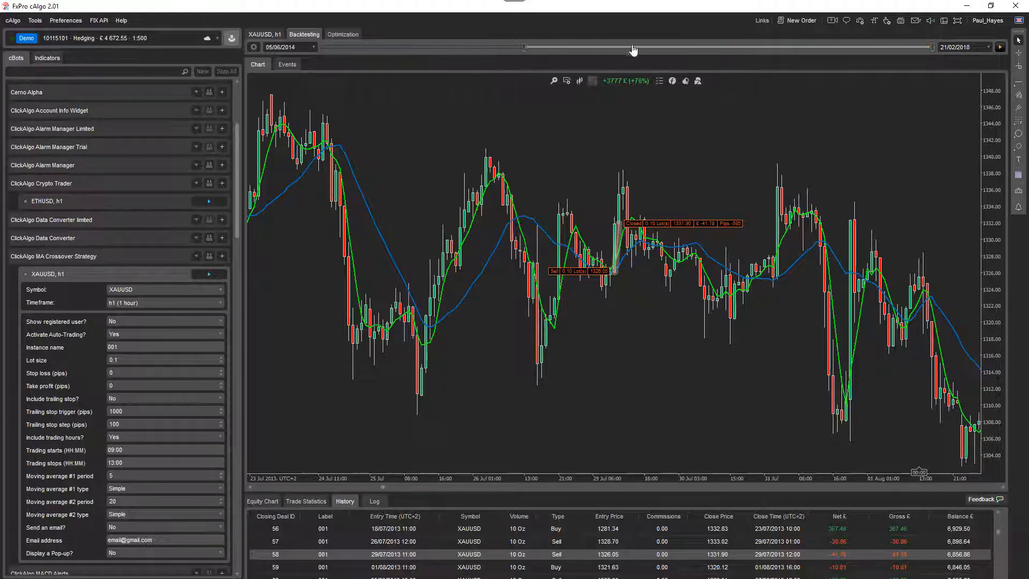
left_click_drag(522, 47, 882, 46)
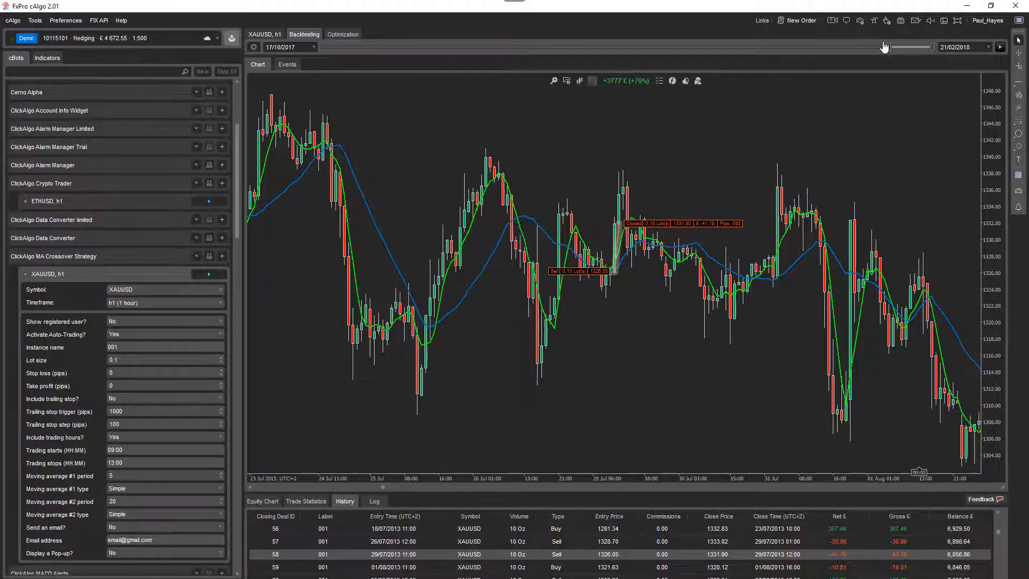
left_click_drag(911, 46, 823, 47)
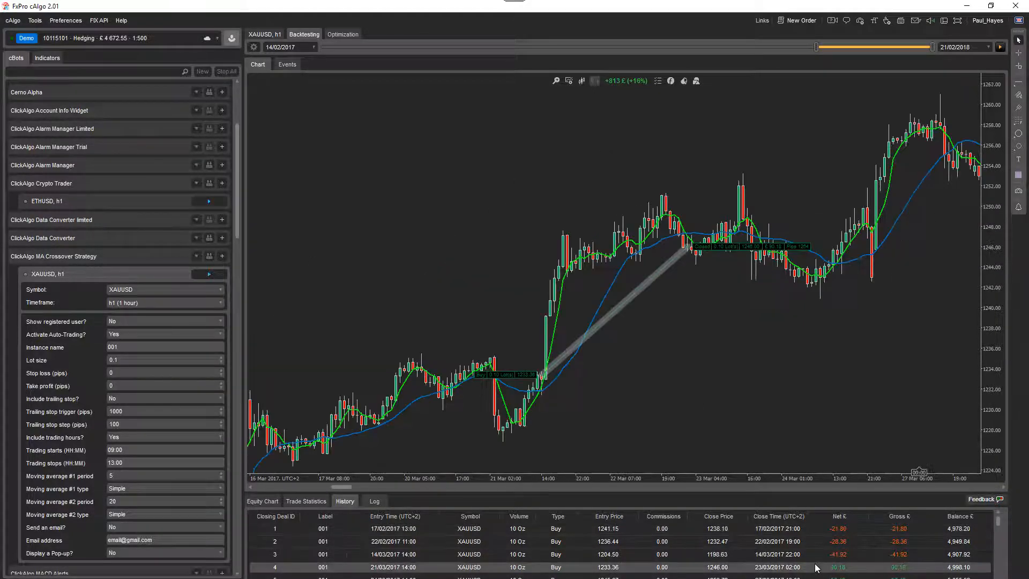
mouse_move(702, 375)
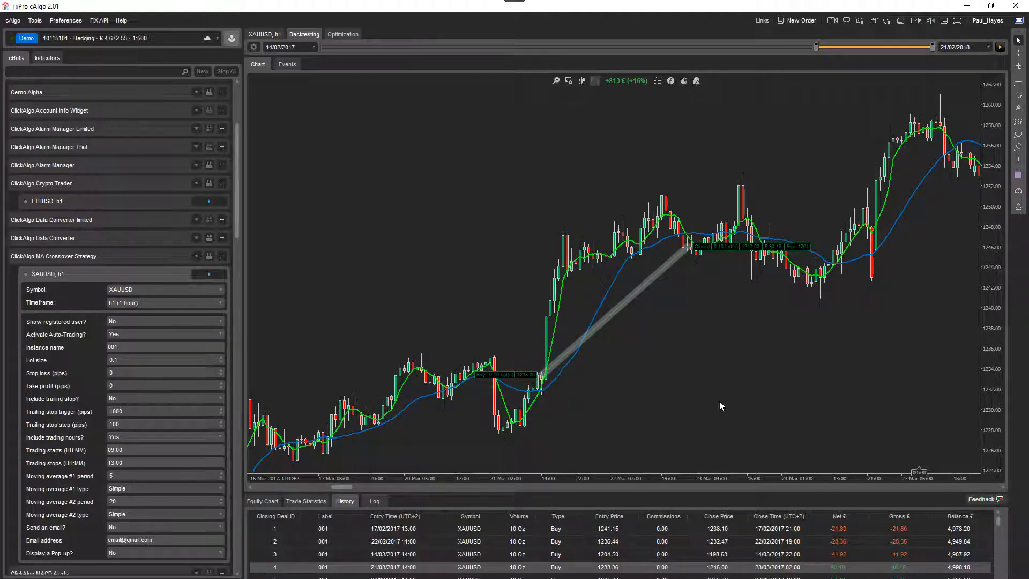
- Open Trade Statistics for the 2017 backtest: 52 trades, 25 winners, net profit 813.04
left_click(306, 501)
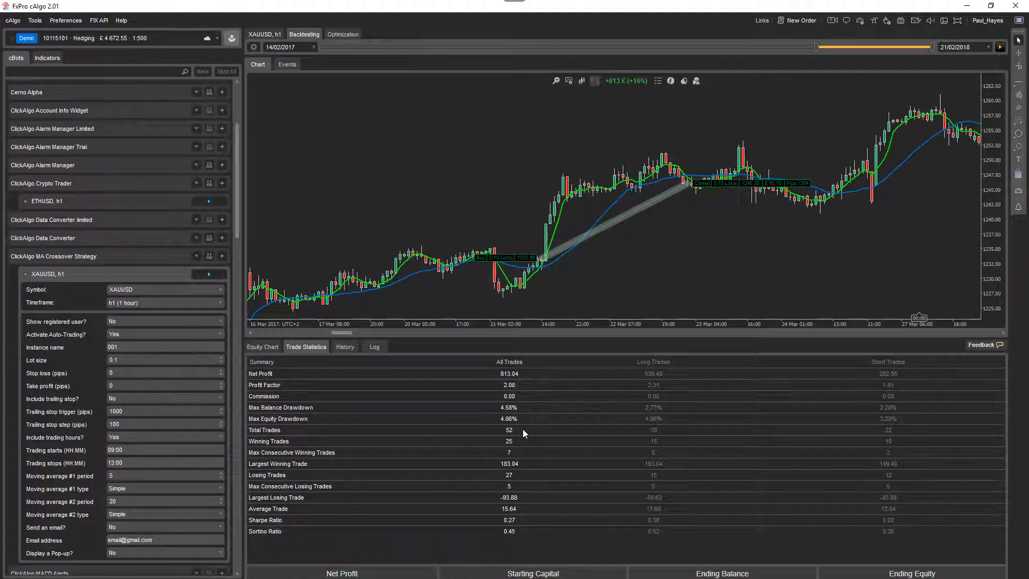
mouse_move(538, 431)
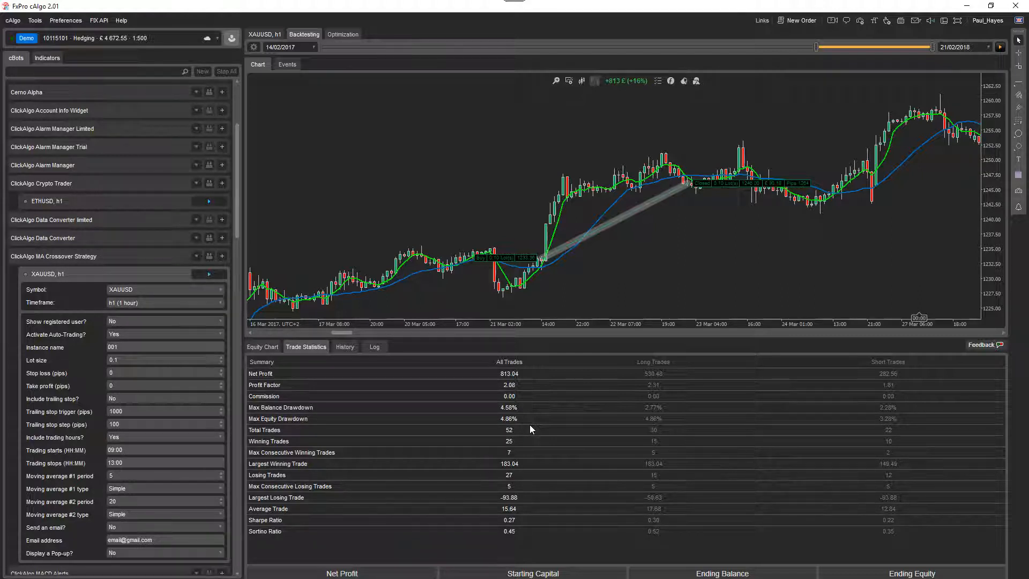
mouse_move(578, 364)
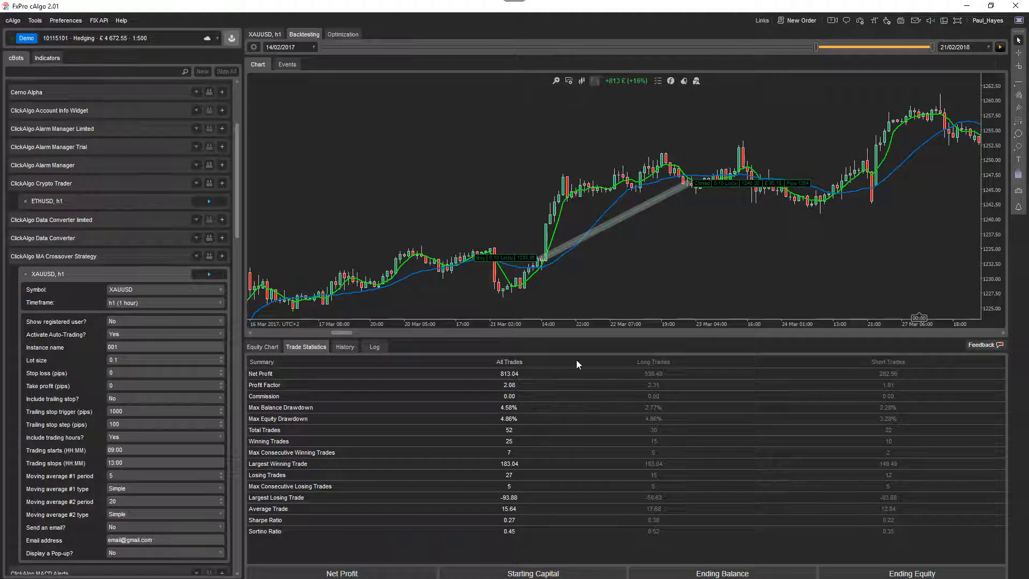
mouse_move(407, 316)
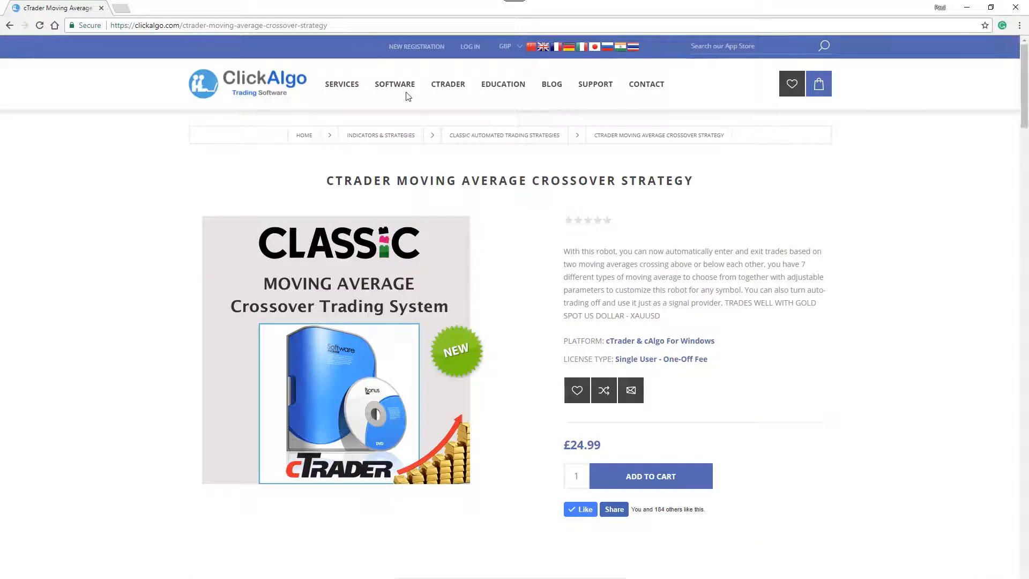
- Go to ClickAlgo's cTrader Trading Applications page via SOFTWARE, then hover EDUCATION
left_click(395, 85)
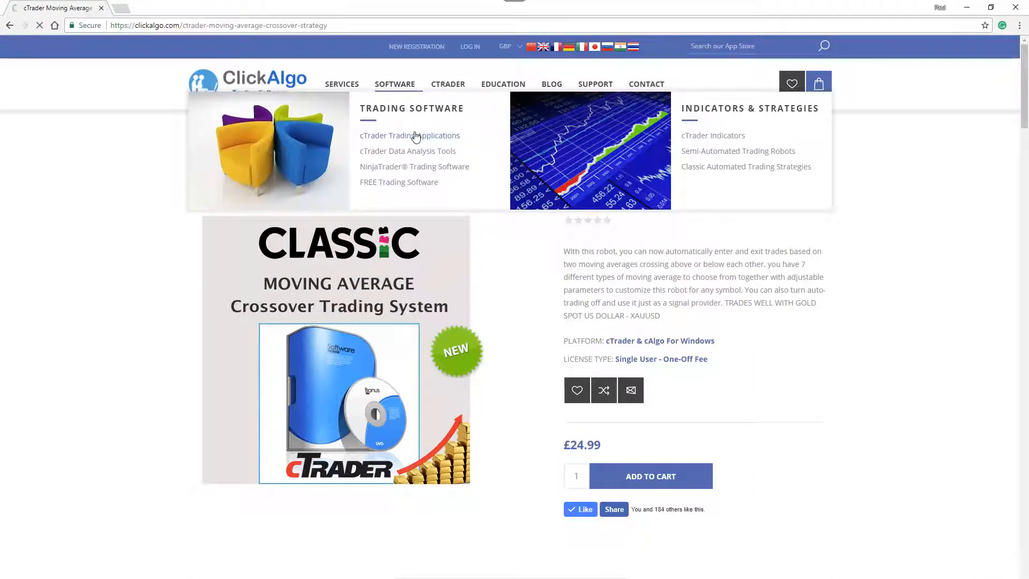
left_click(409, 135)
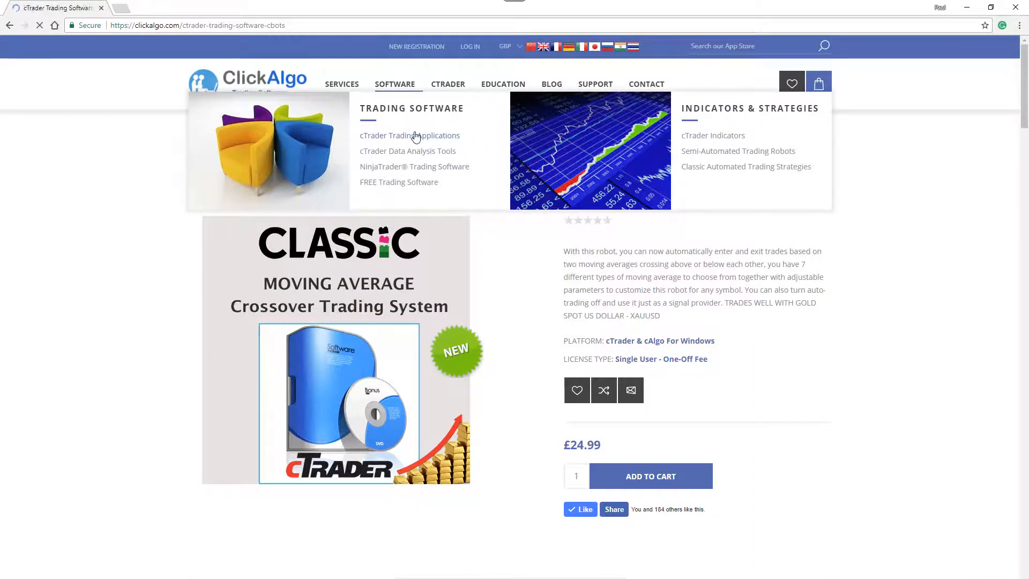
left_click(409, 135)
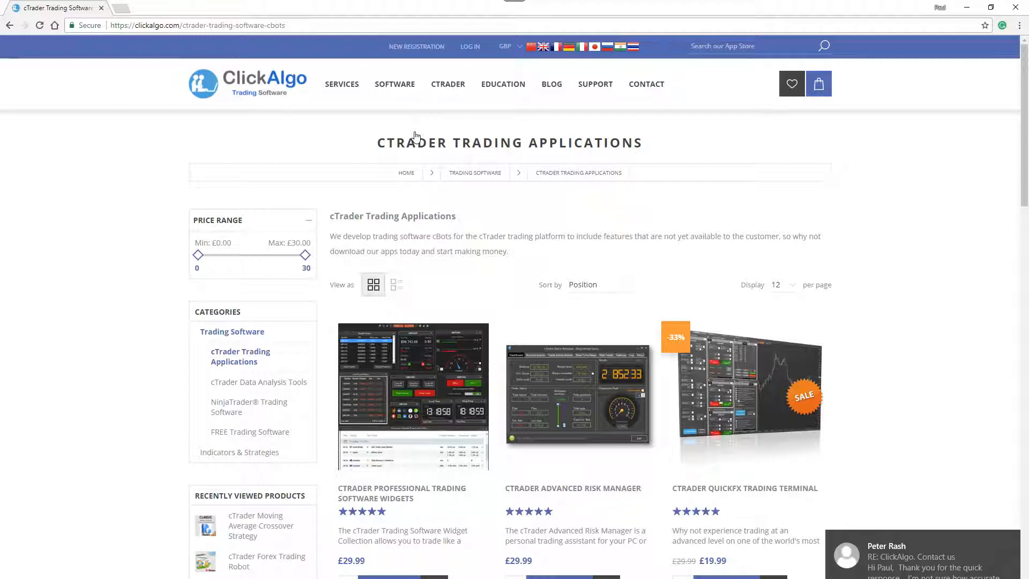
left_click(503, 84)
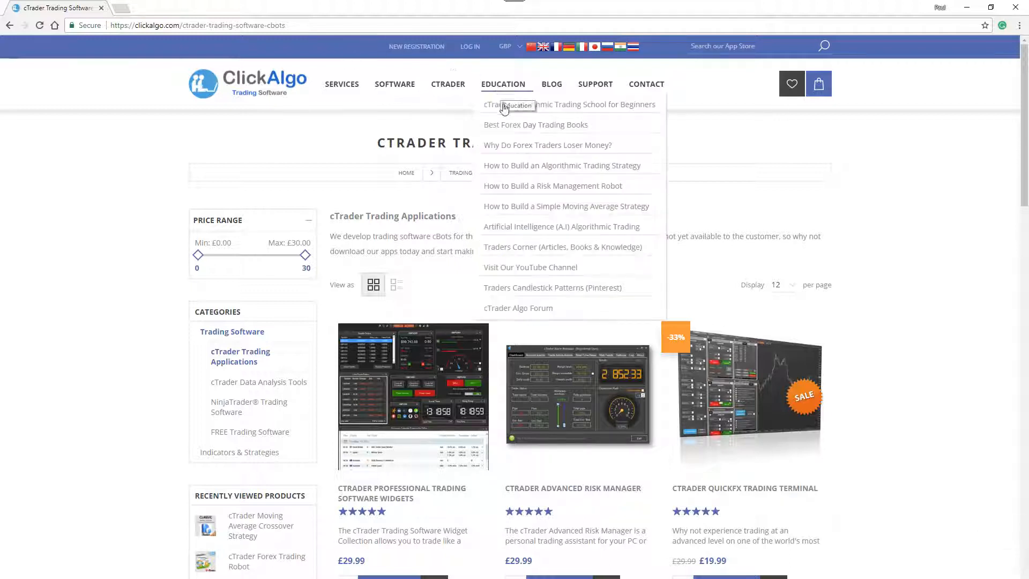
mouse_move(497, 108)
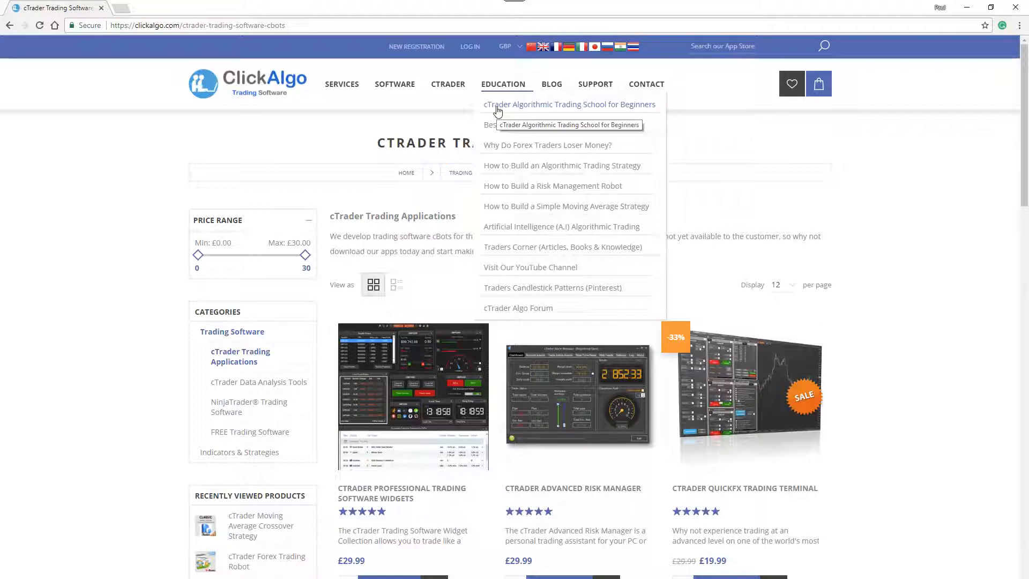
mouse_move(786, 333)
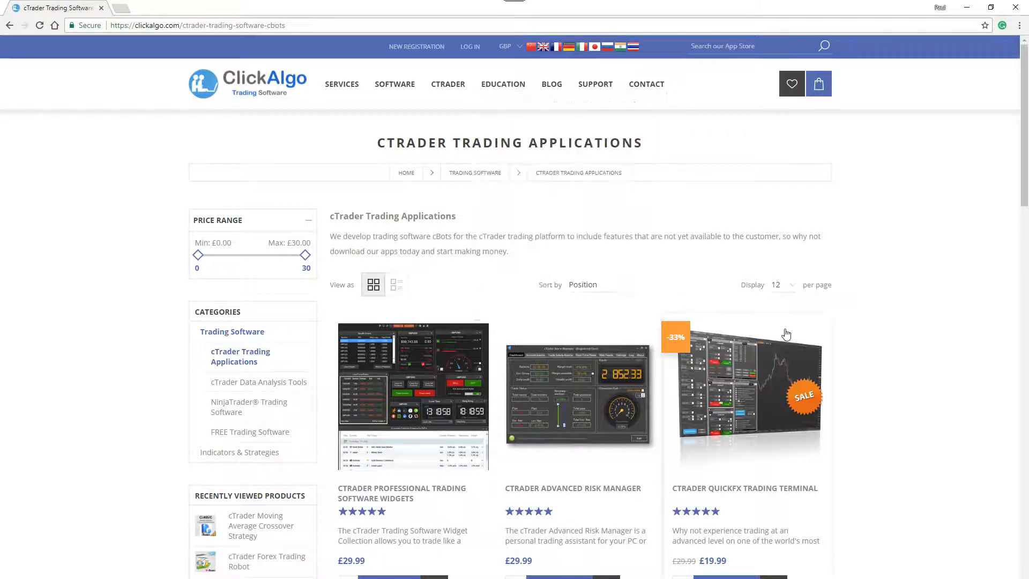